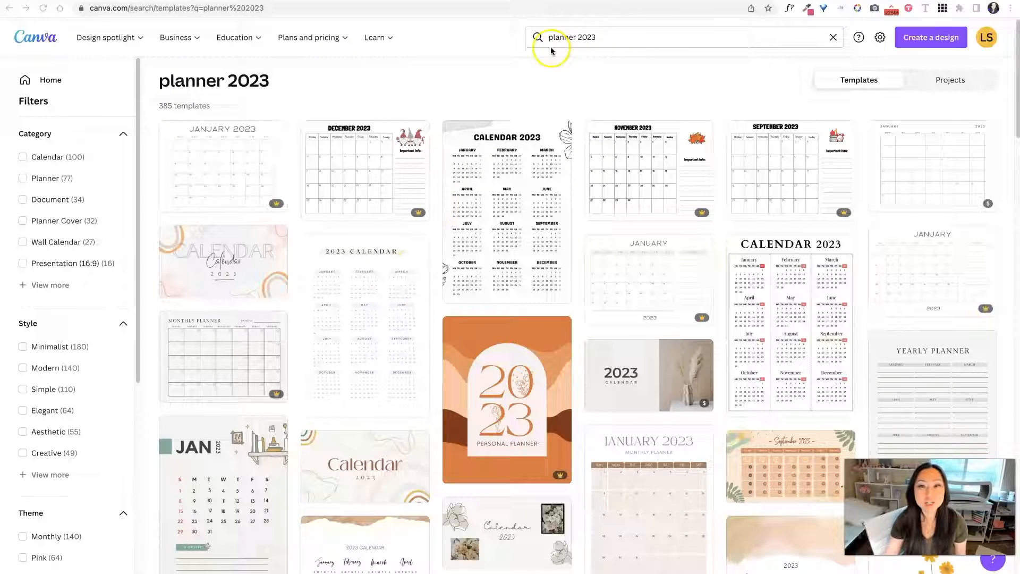
mouse_move(177, 112)
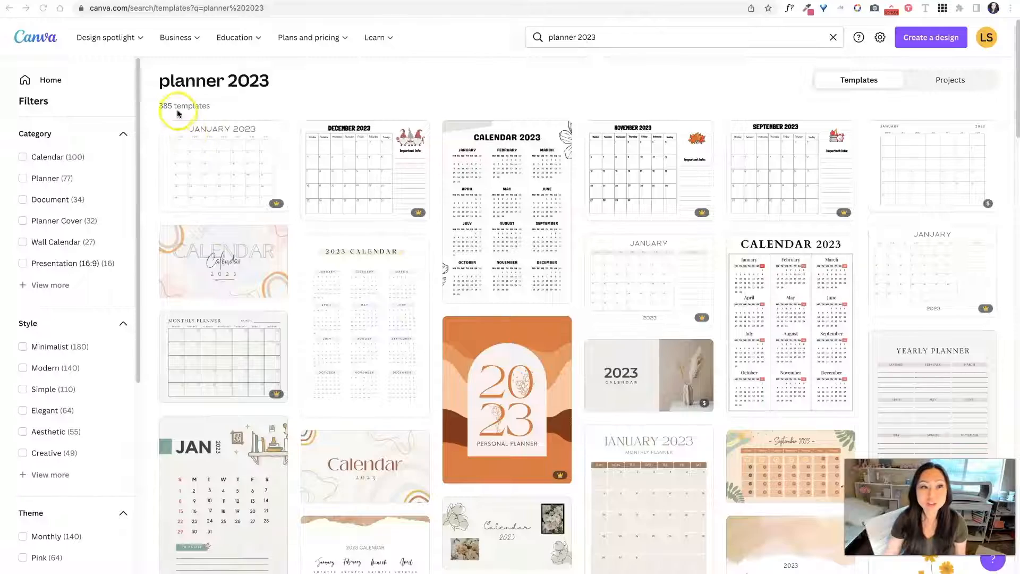
Step: Create a new custom-size 1336 × 960 px landscape design
scroll("down", 3)
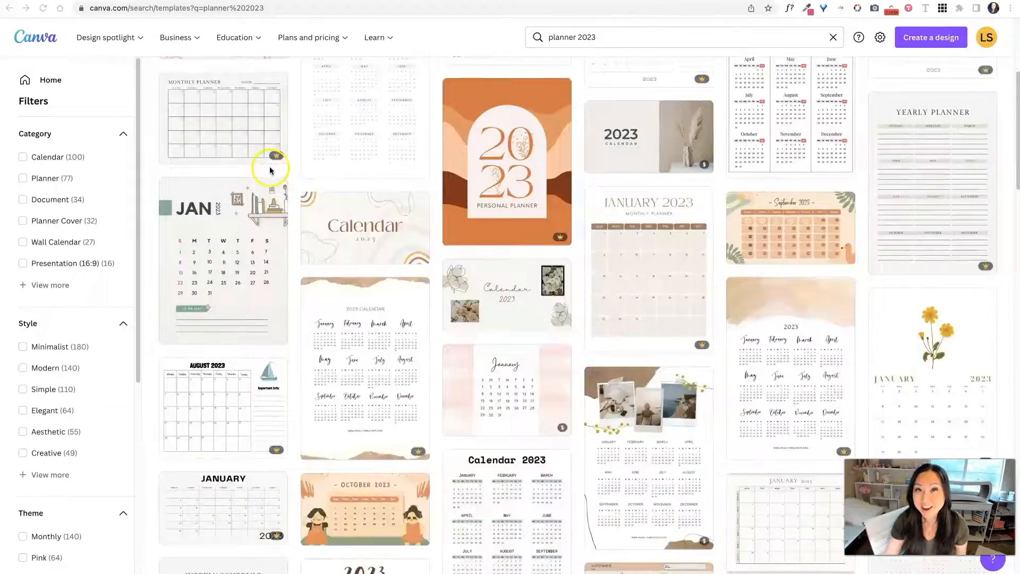
scroll("down", 3)
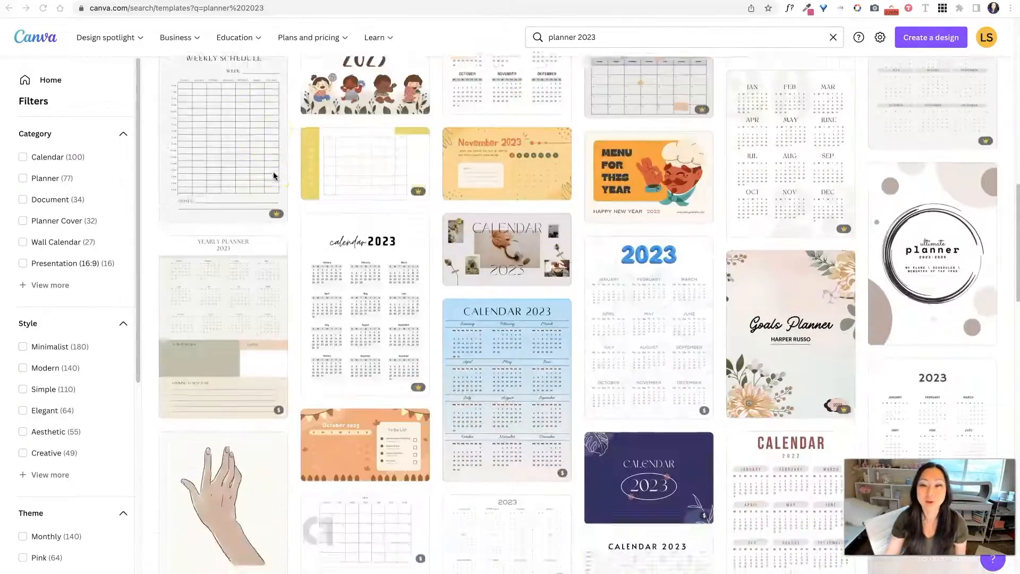
scroll("down", 3)
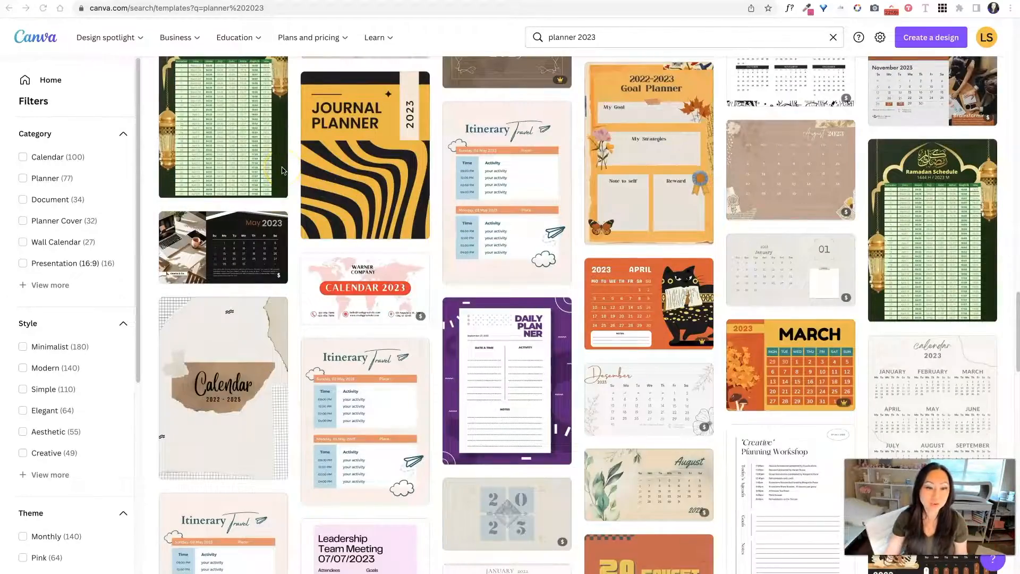
scroll("down", 3)
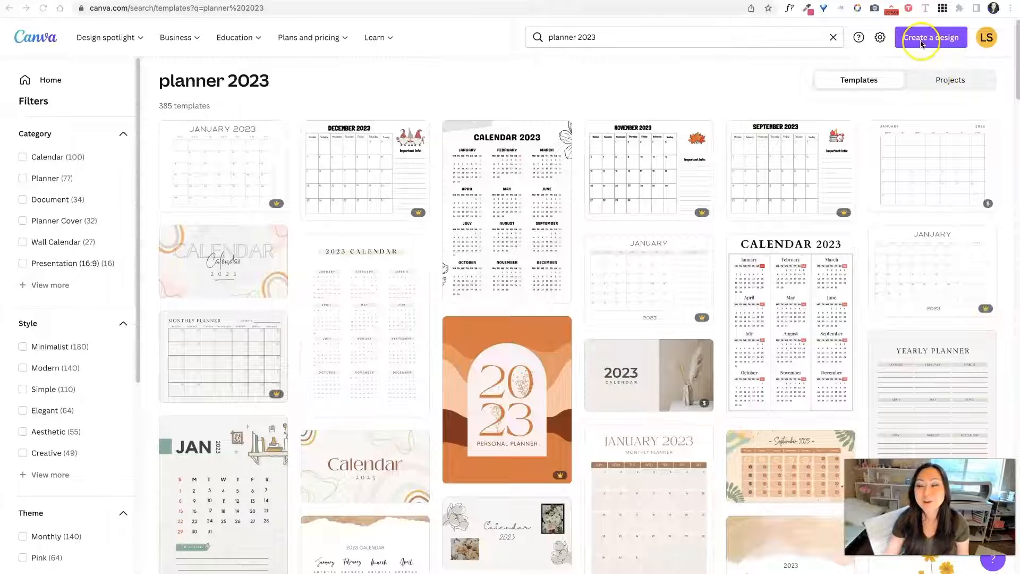
left_click(931, 37)
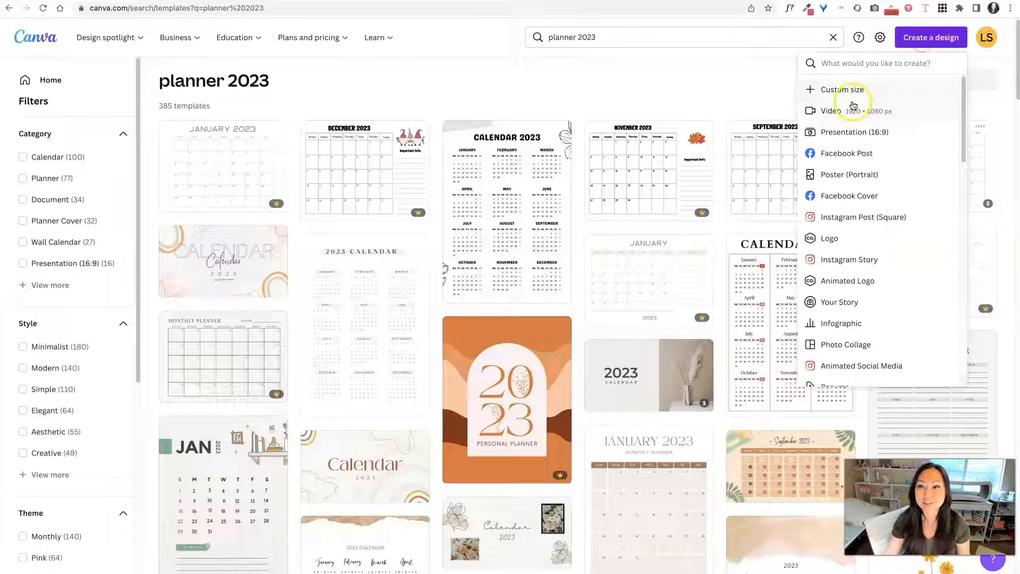
left_click(845, 90)
type("9")
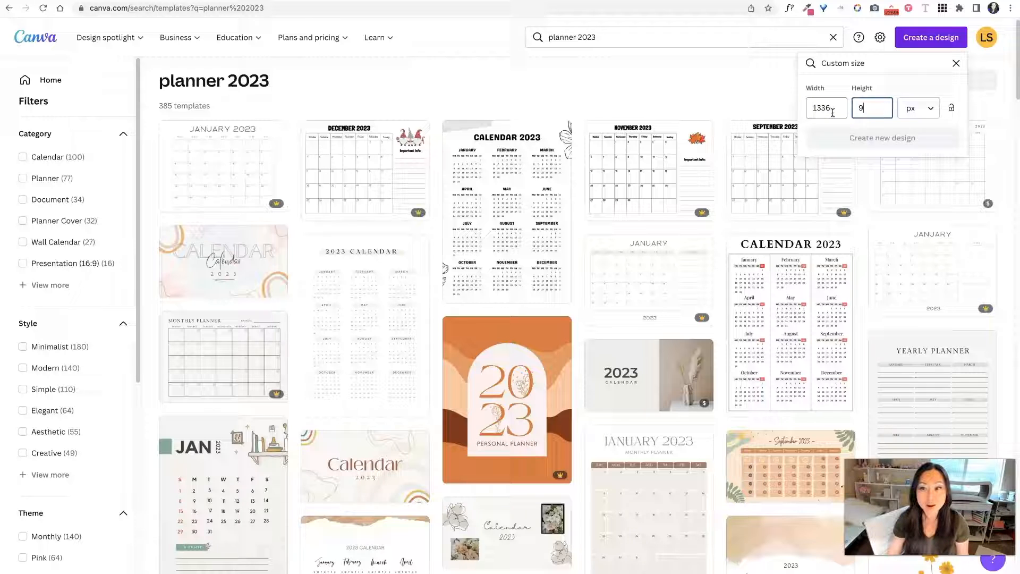
type("60")
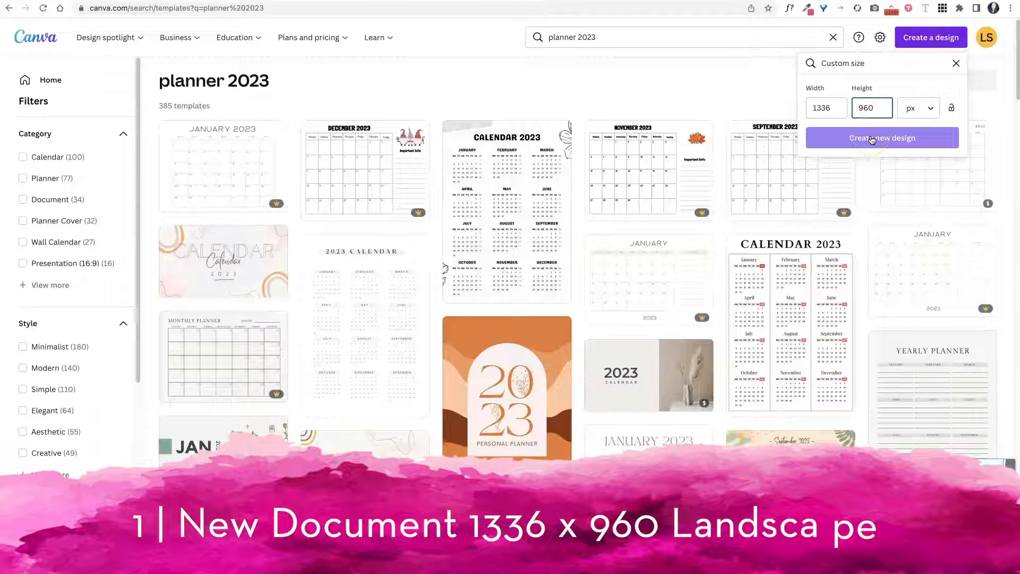
left_click(881, 137)
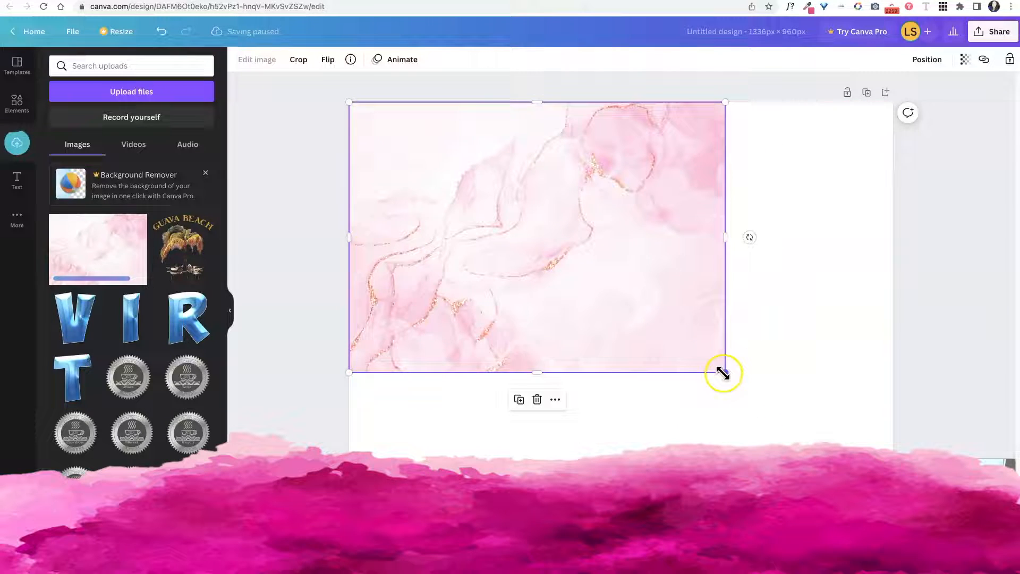
Step: Stretch the marble across the page and enlarge the notebook page to nearly full height
left_click_drag(724, 373, 895, 449)
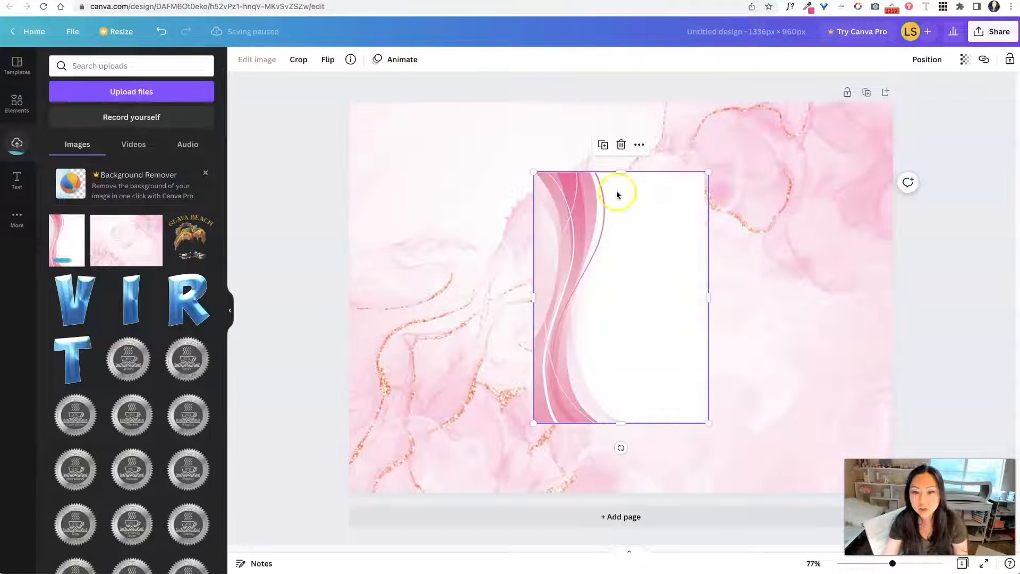
left_click_drag(708, 423, 709, 422)
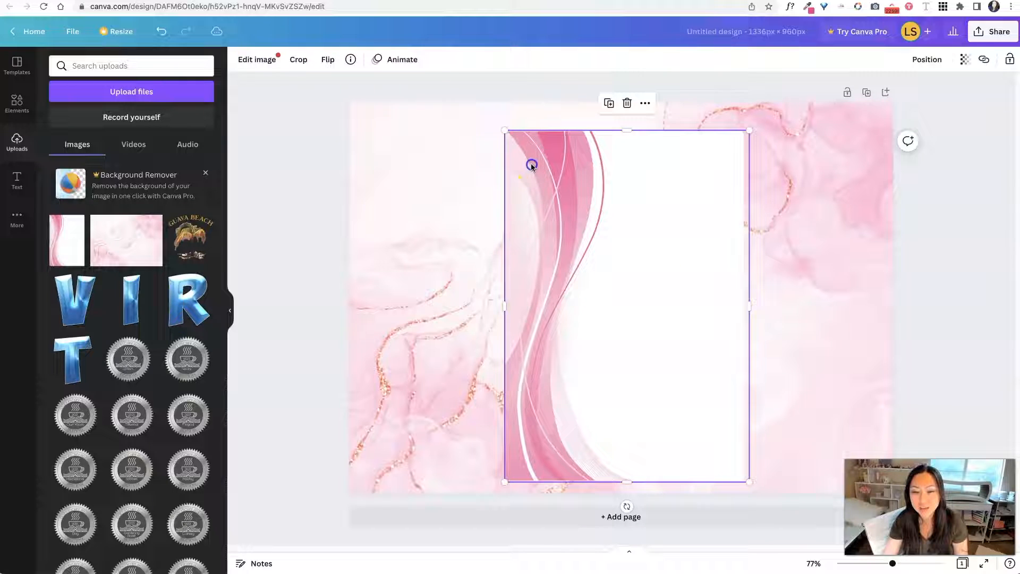
left_click_drag(504, 130, 491, 110)
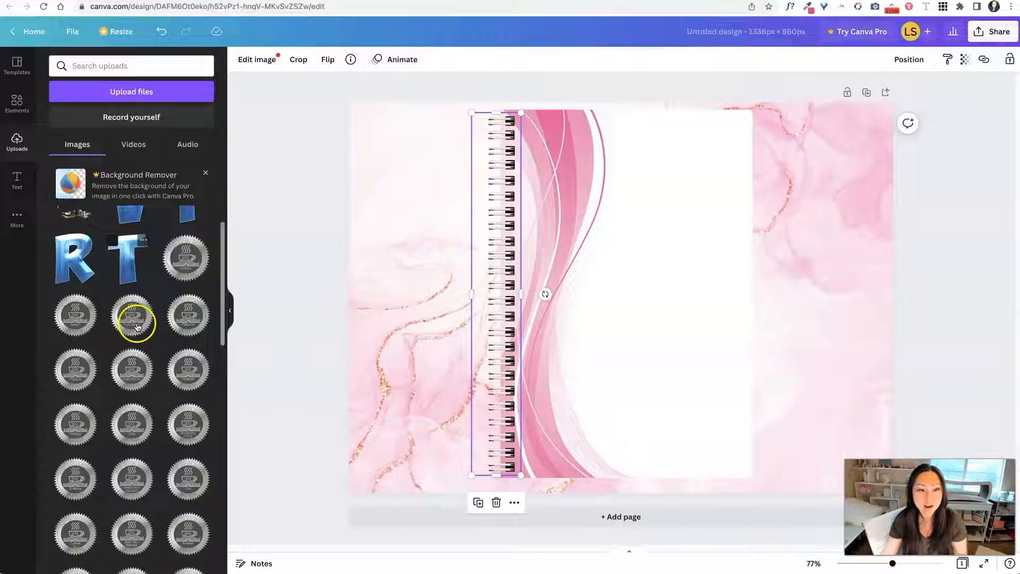
scroll("down", 3)
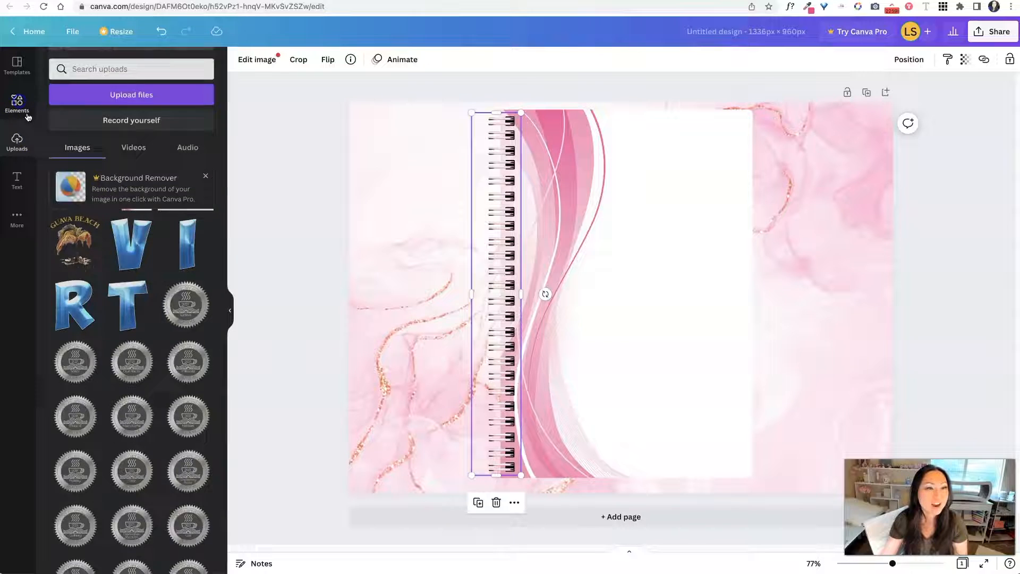
Step: Add a 'Monthly' heading, shrink it slightly and colour it pink
left_click(16, 104)
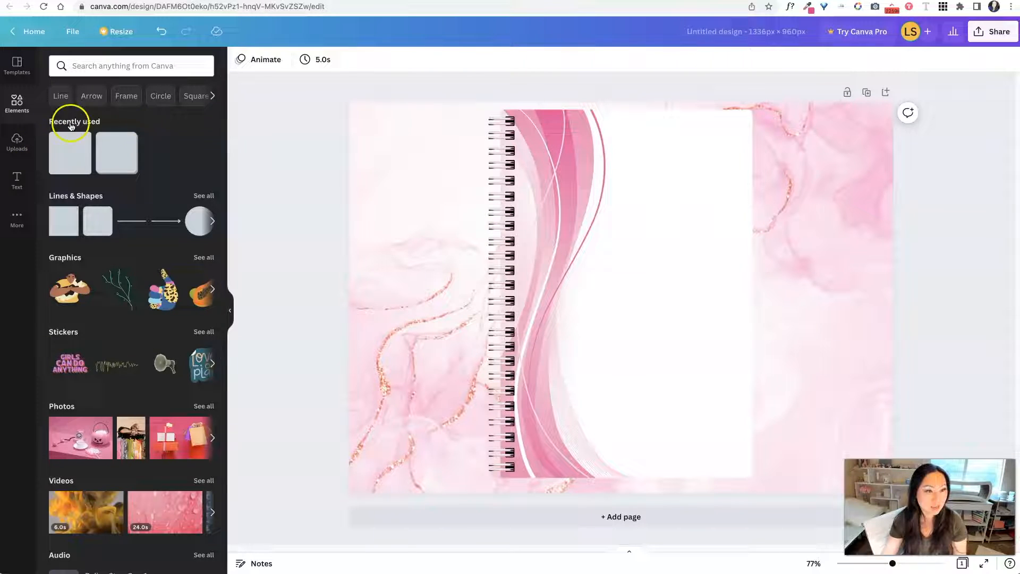
left_click(17, 180)
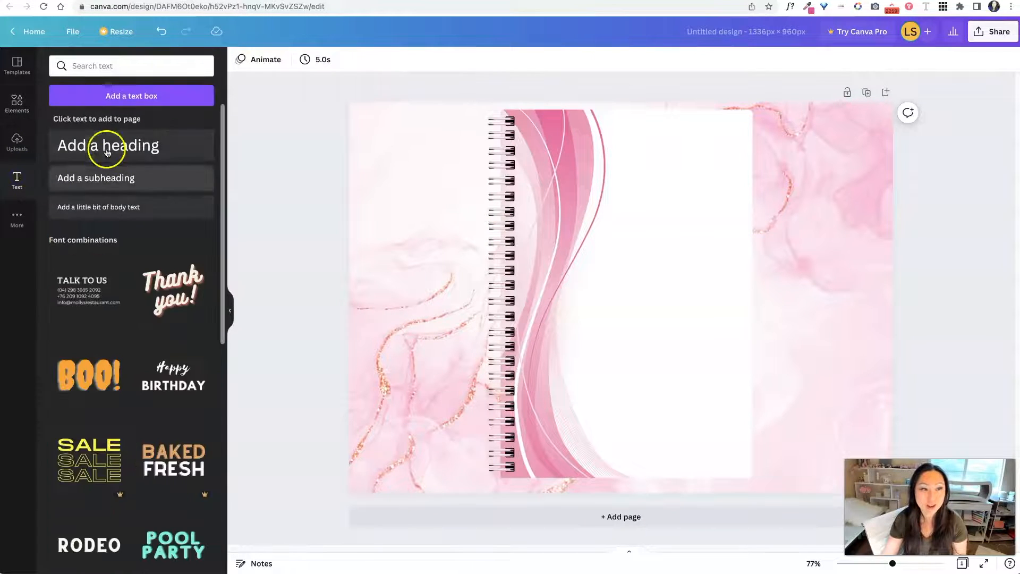
left_click(107, 145)
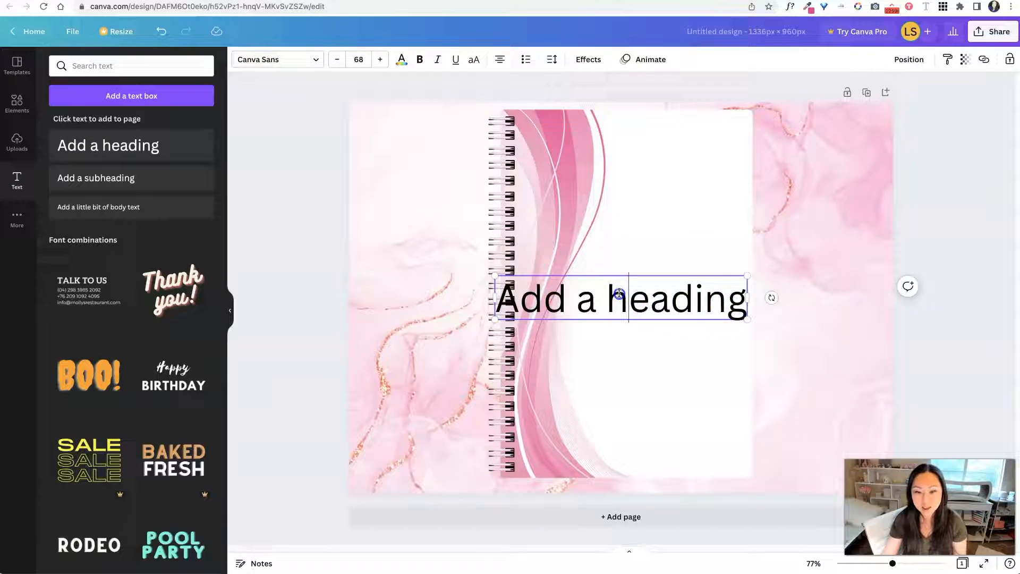
type("Monthly")
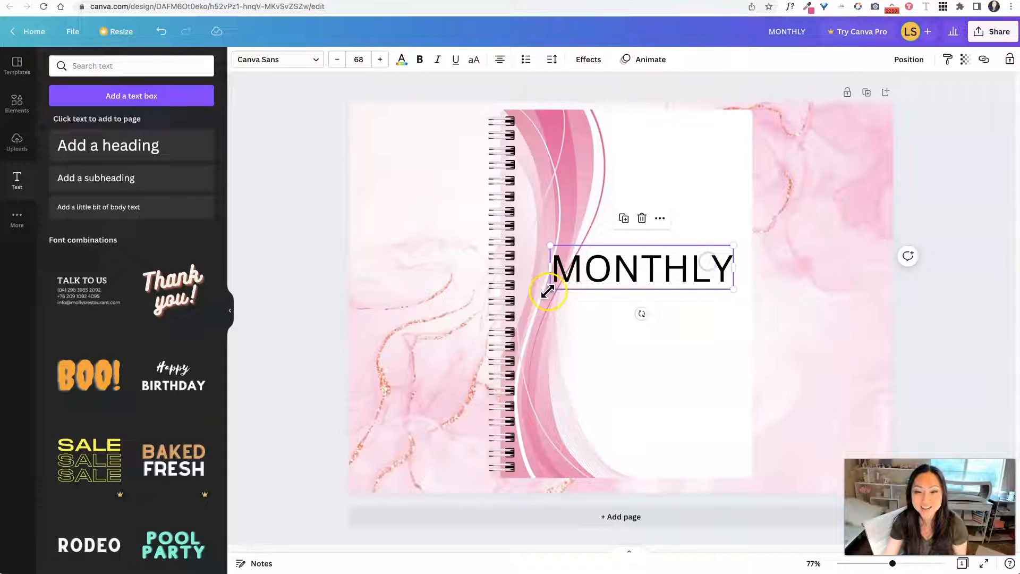
left_click_drag(550, 293, 742, 250)
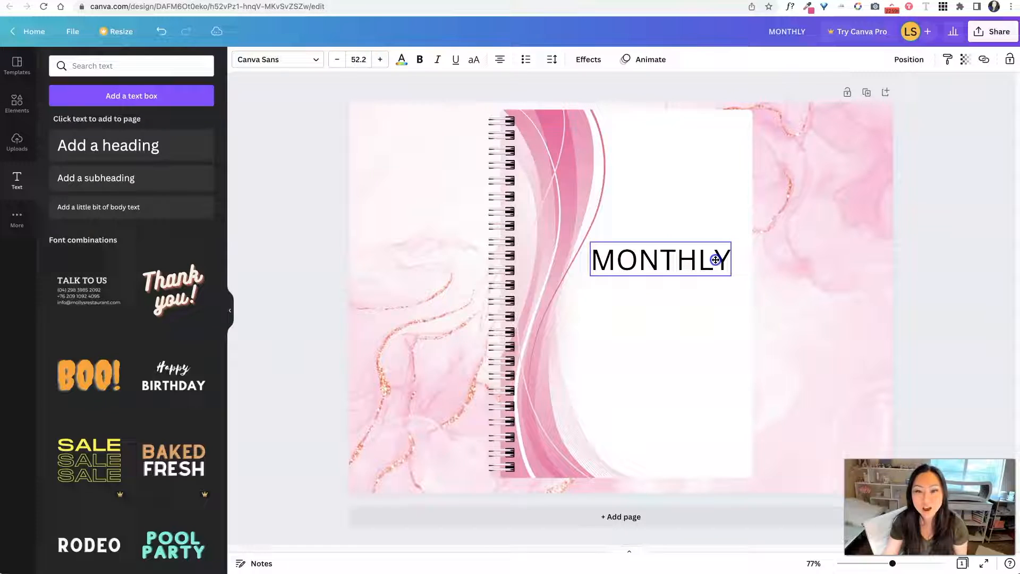
left_click(402, 59)
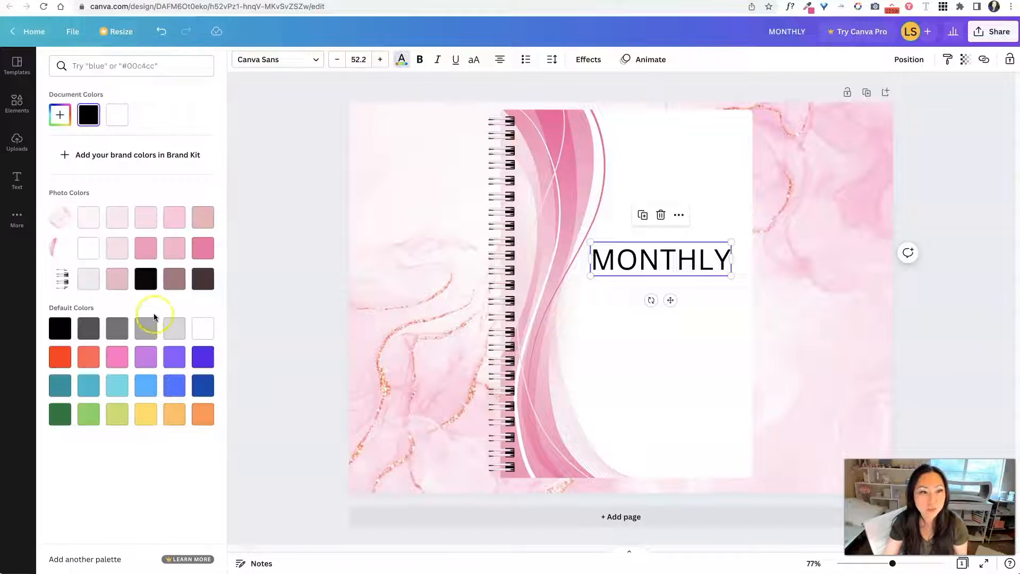
left_click(203, 248)
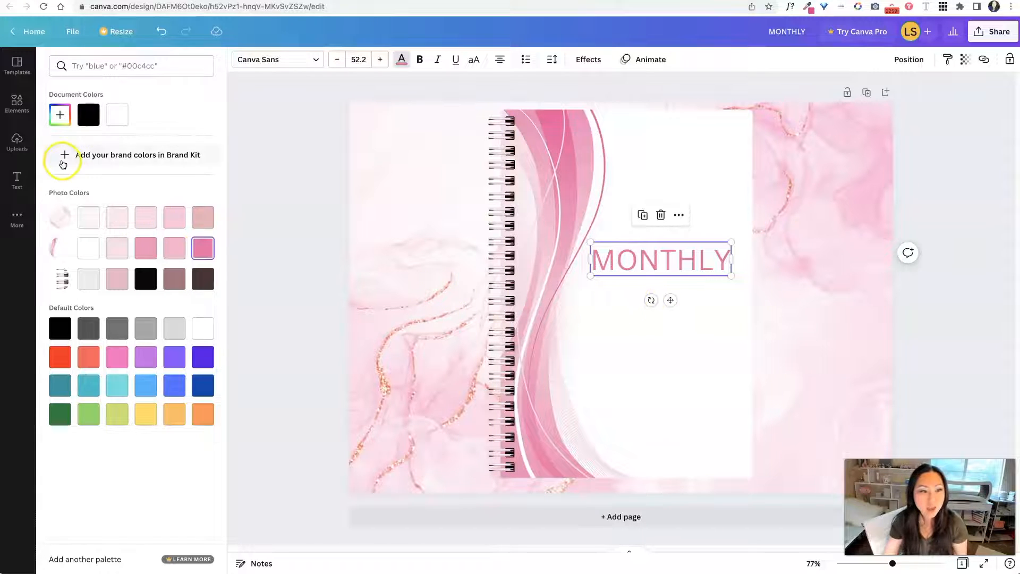
left_click(16, 181)
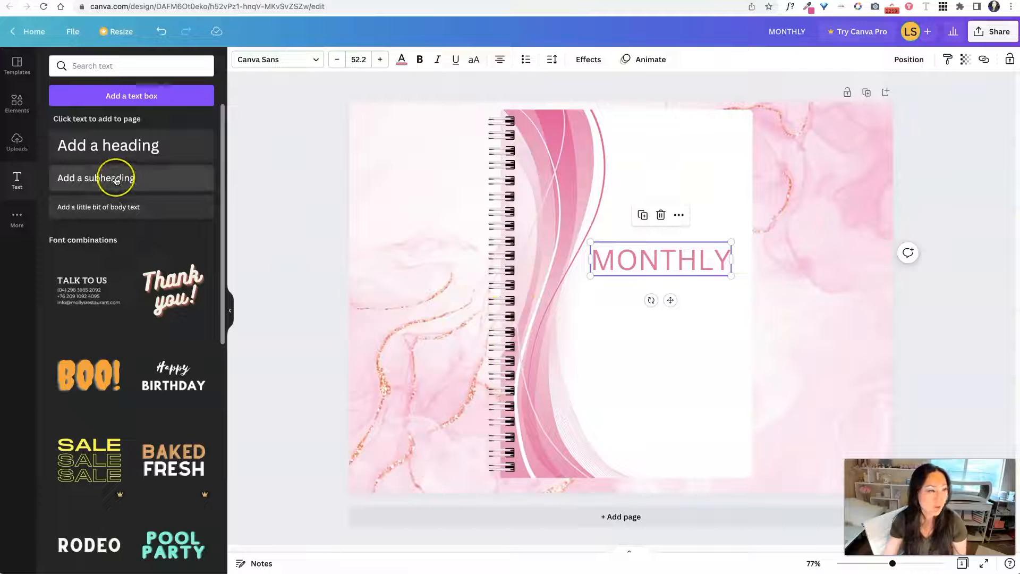
Step: Add a 'Planner' subheading in FB Olimpus, slightly smaller, in MONTHLY's pink
left_click(96, 177)
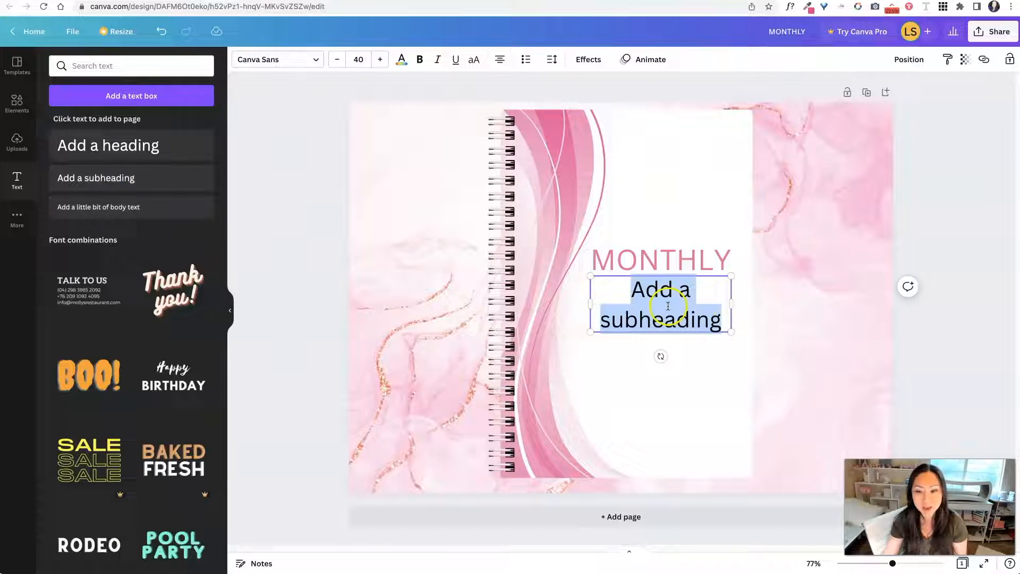
type("Planner")
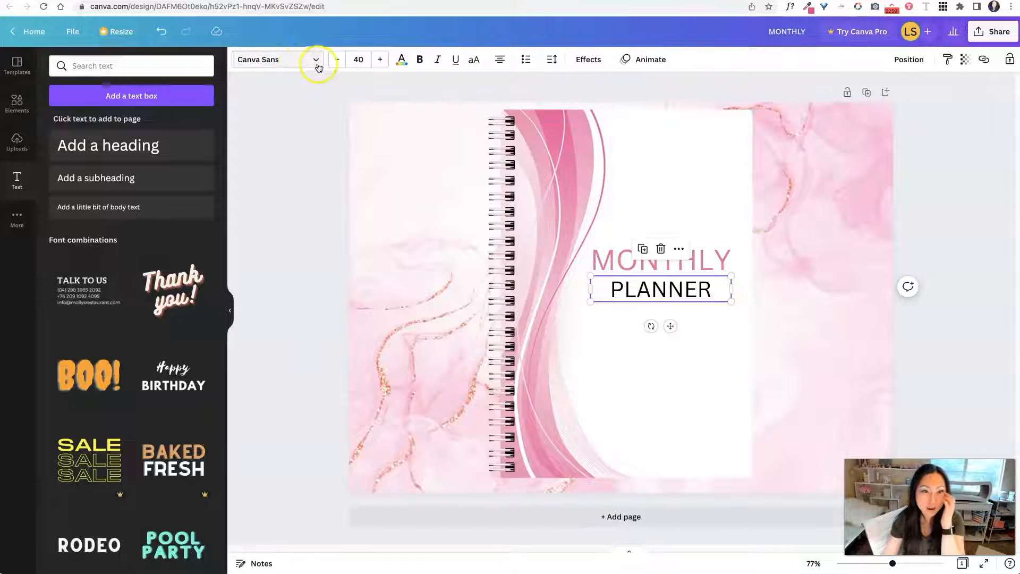
left_click(315, 59)
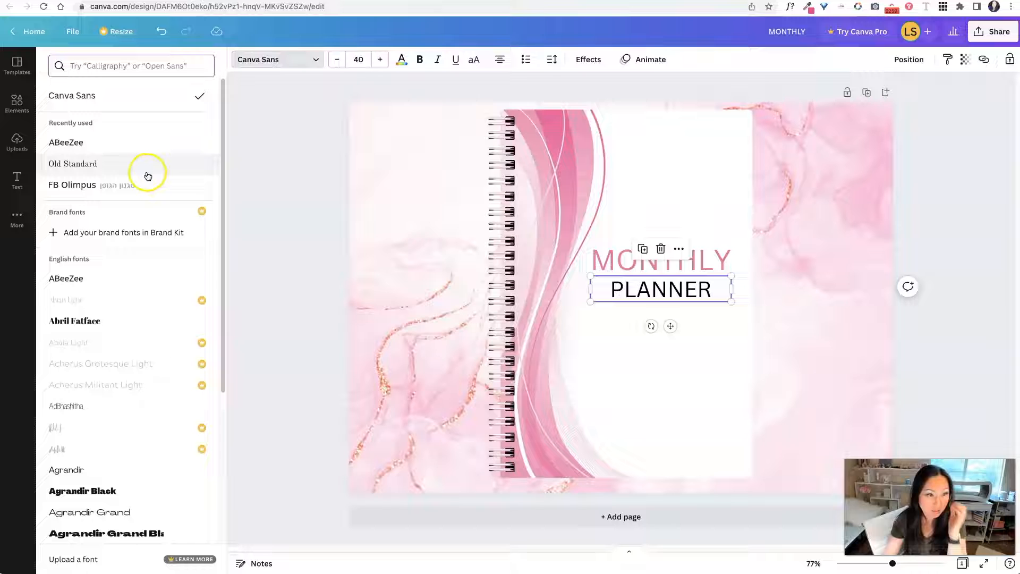
left_click(73, 184)
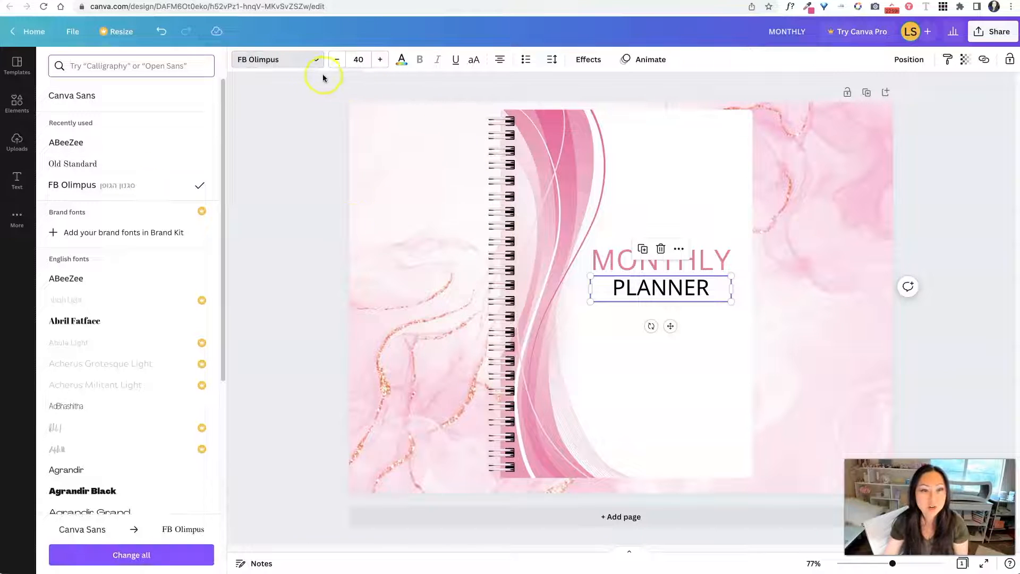
left_click(337, 59)
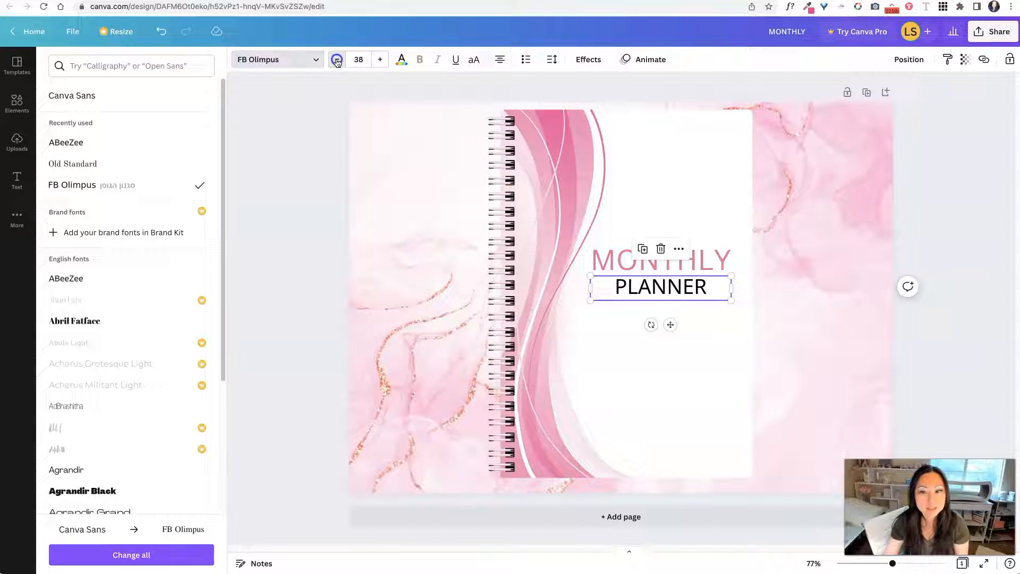
left_click(337, 59)
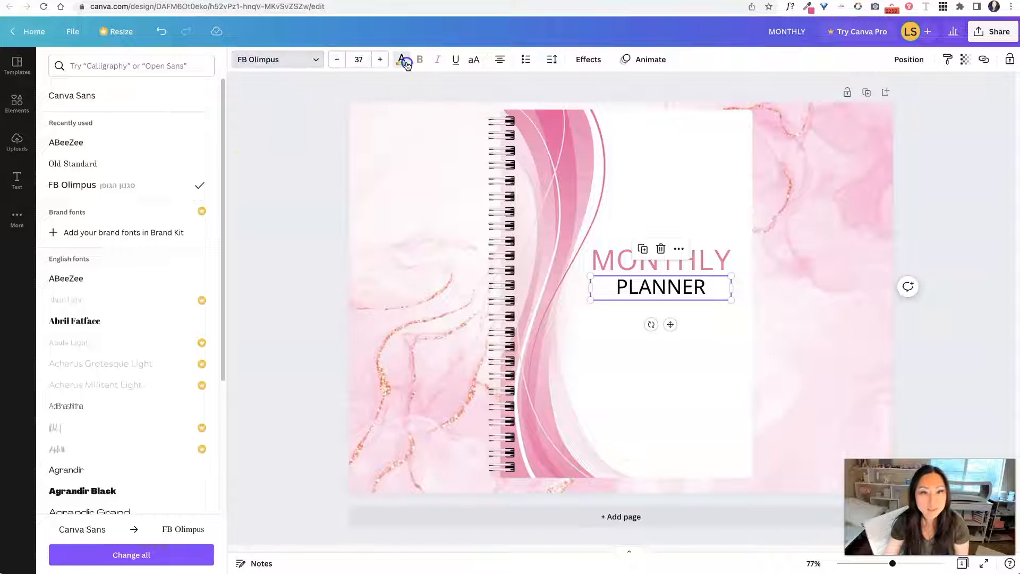
left_click(402, 59)
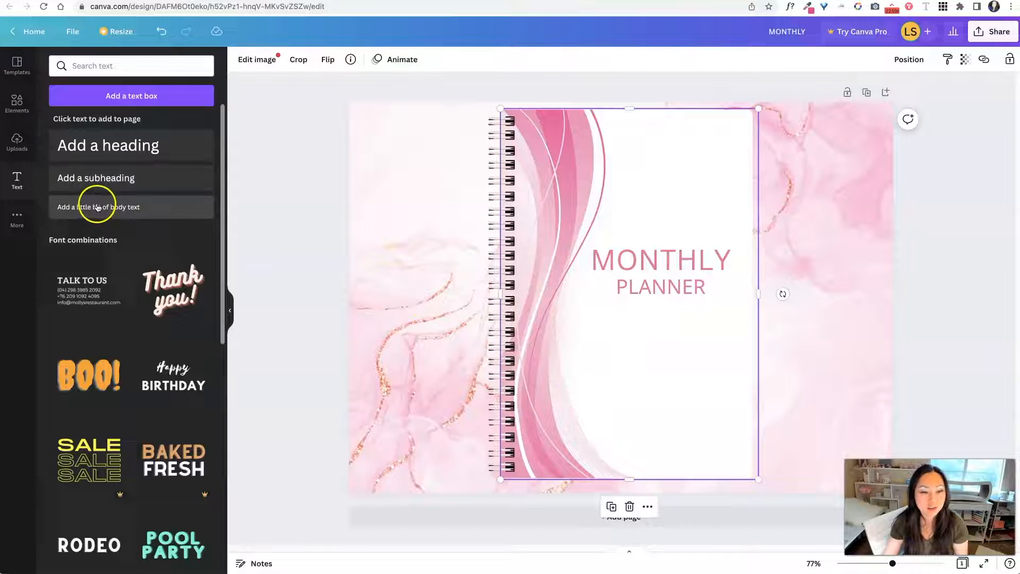
Step: Add 'twenty twenty three' below PLANNER in the pink Best light script font
left_click(98, 207)
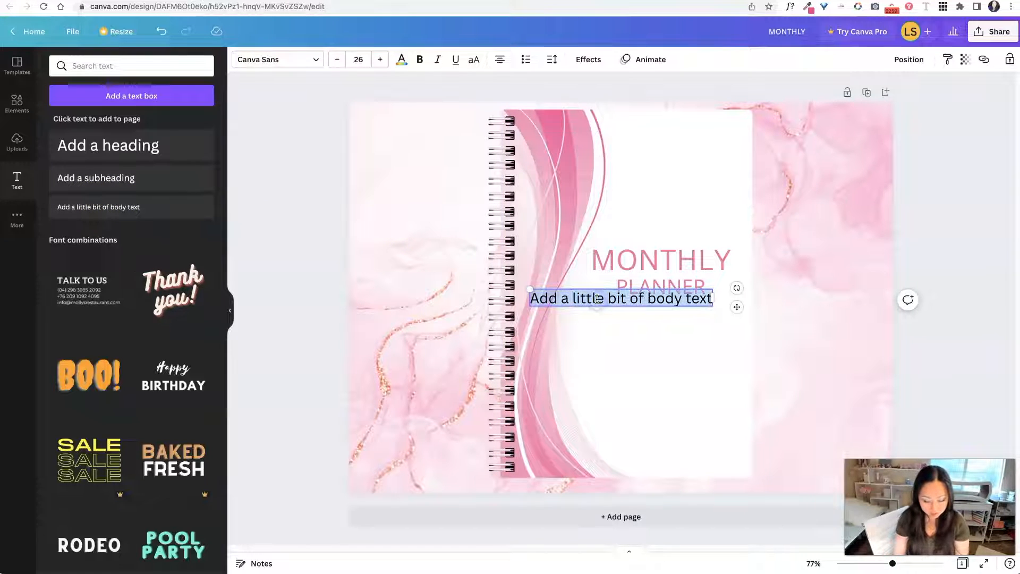
type("twenty twenty-three")
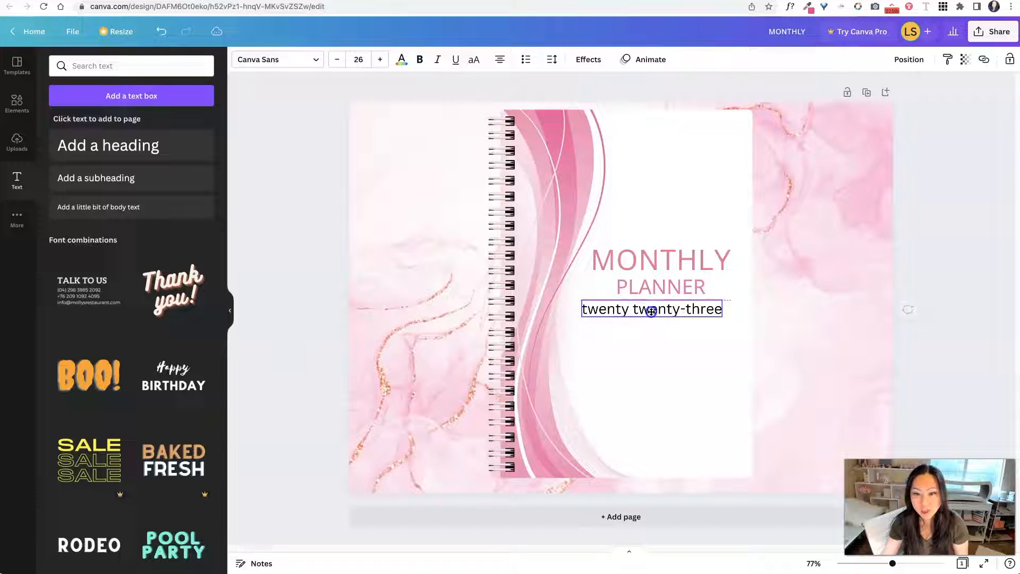
left_click(278, 59)
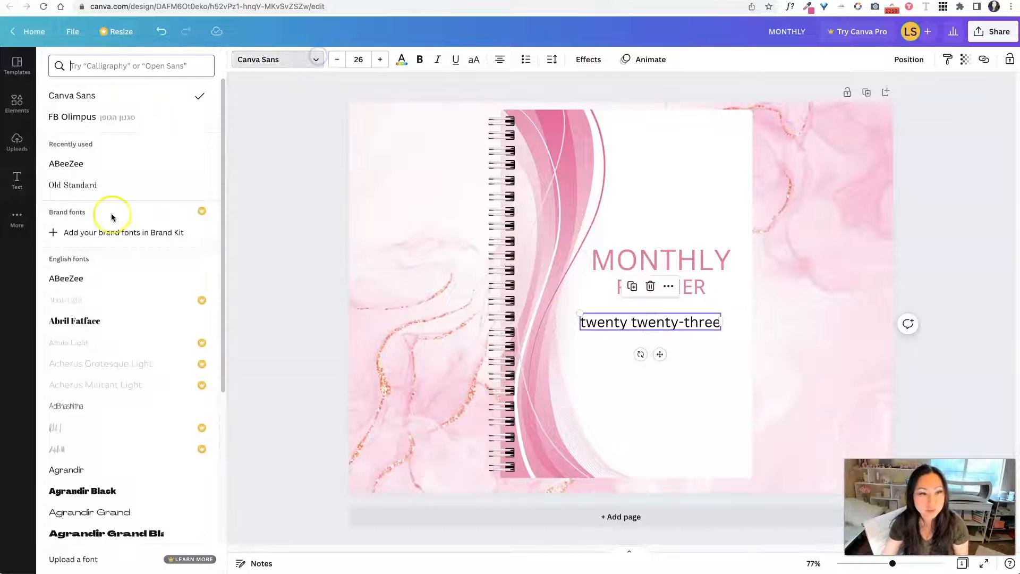
scroll("down", 3)
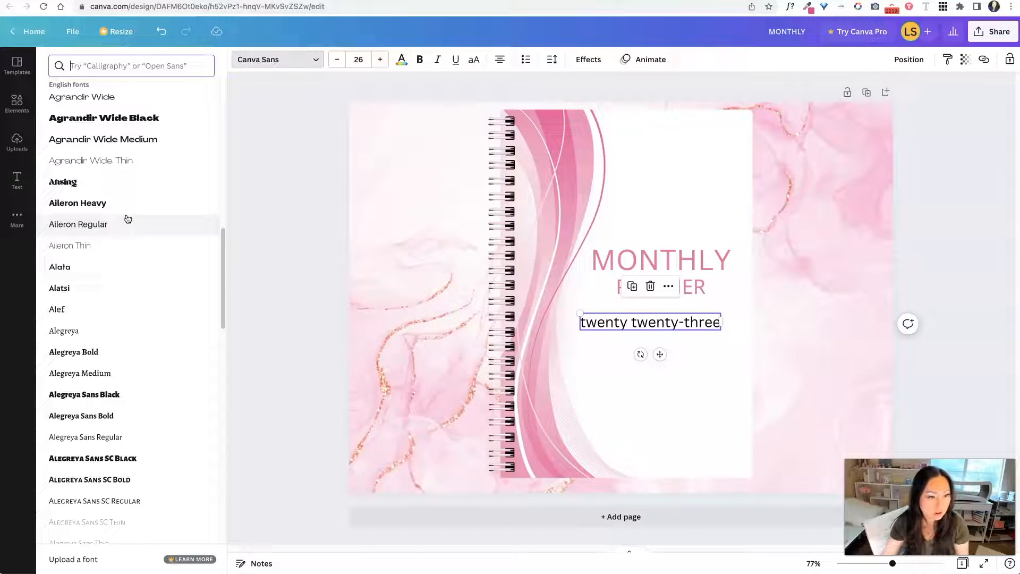
scroll("down", 3)
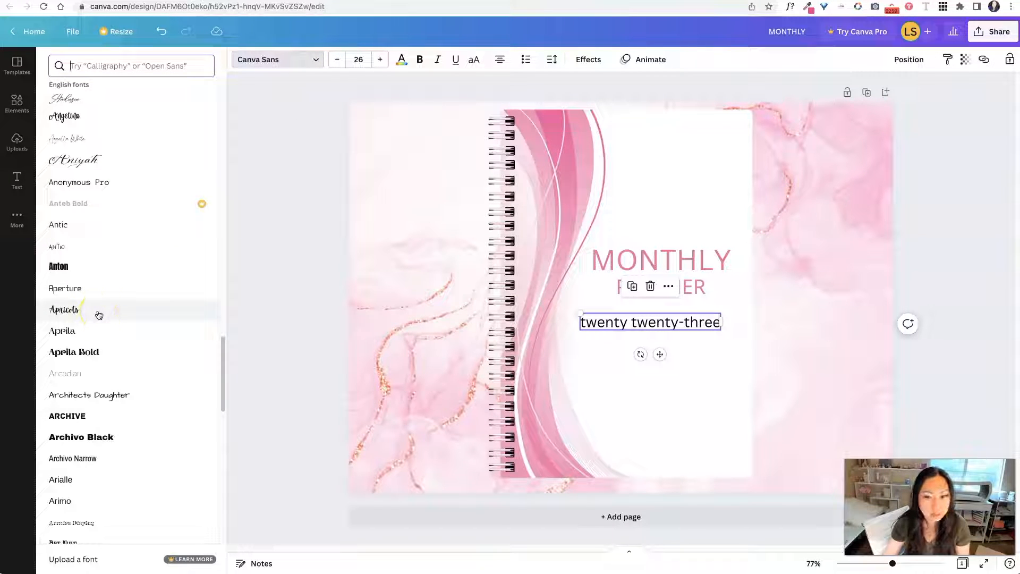
left_click(64, 309)
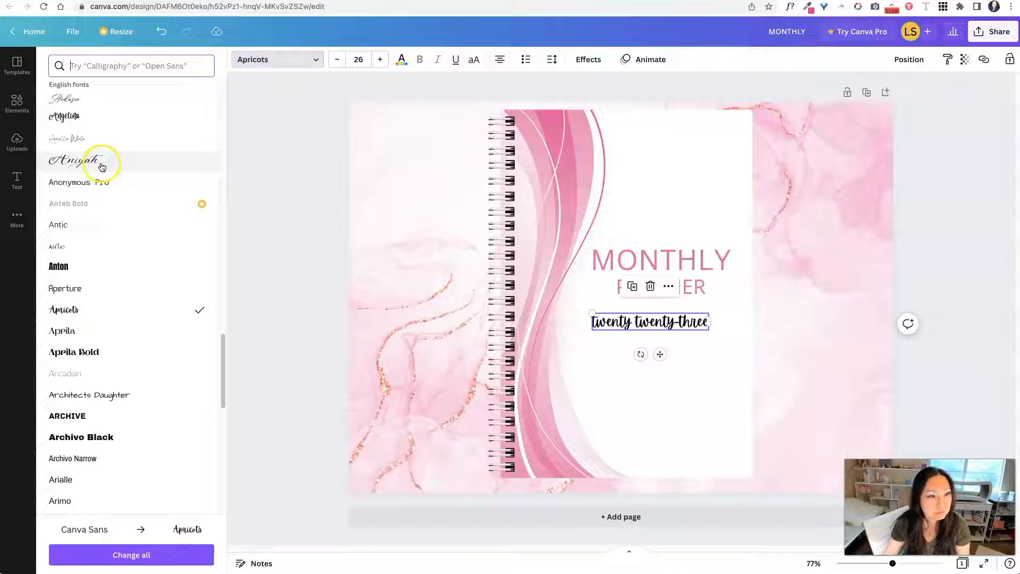
left_click(76, 160)
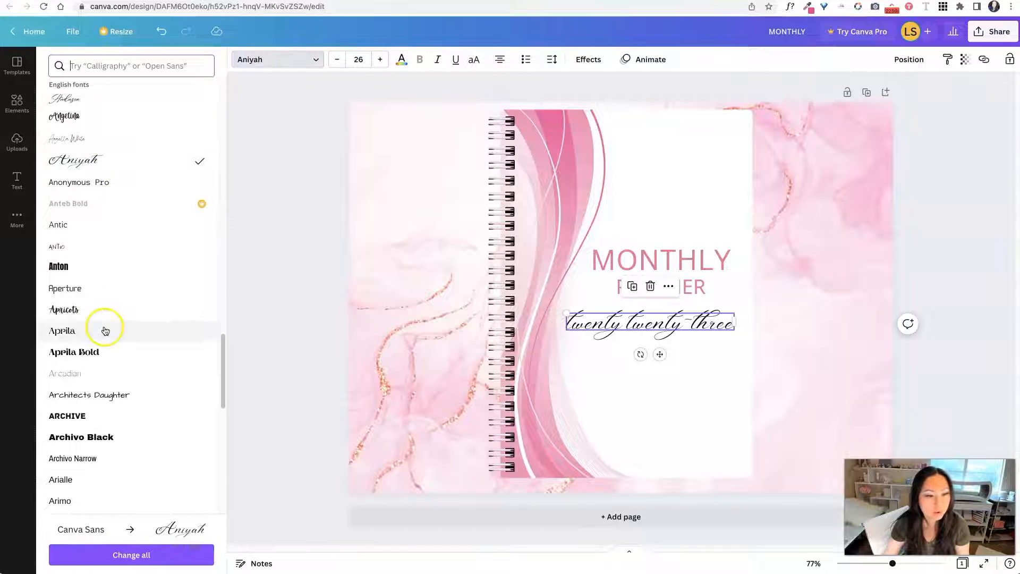
scroll("down", 3)
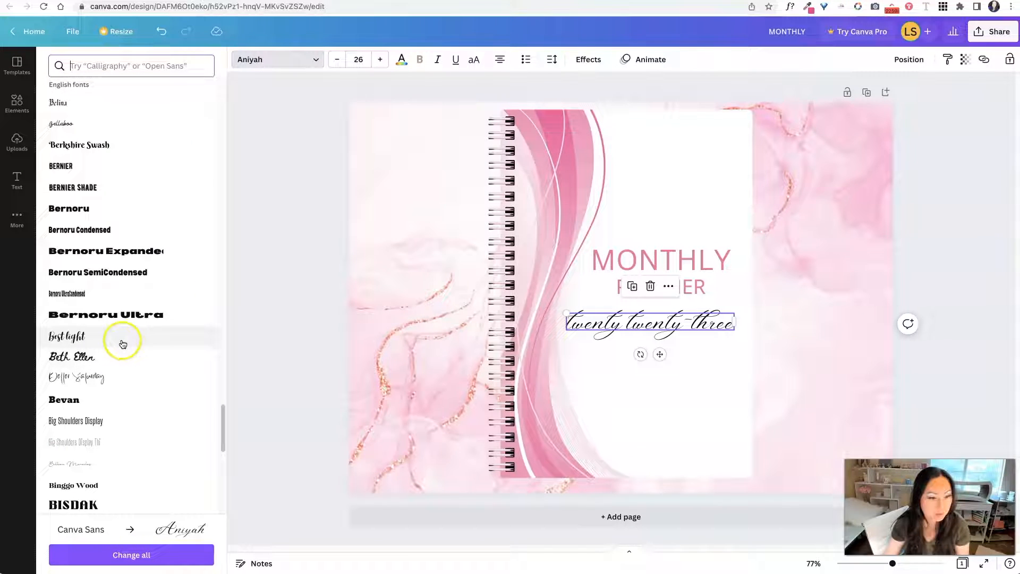
left_click(66, 336)
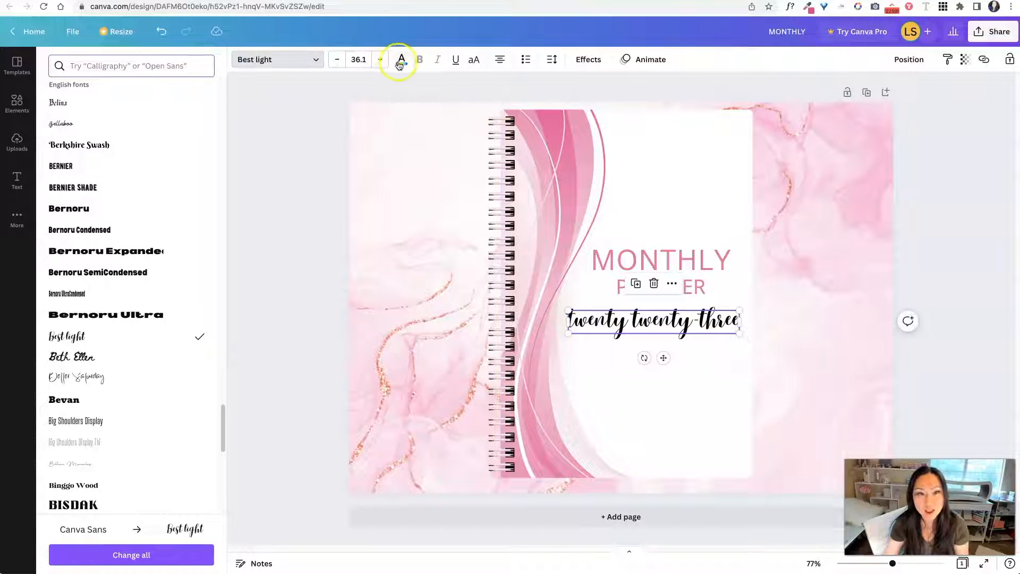
left_click(402, 59)
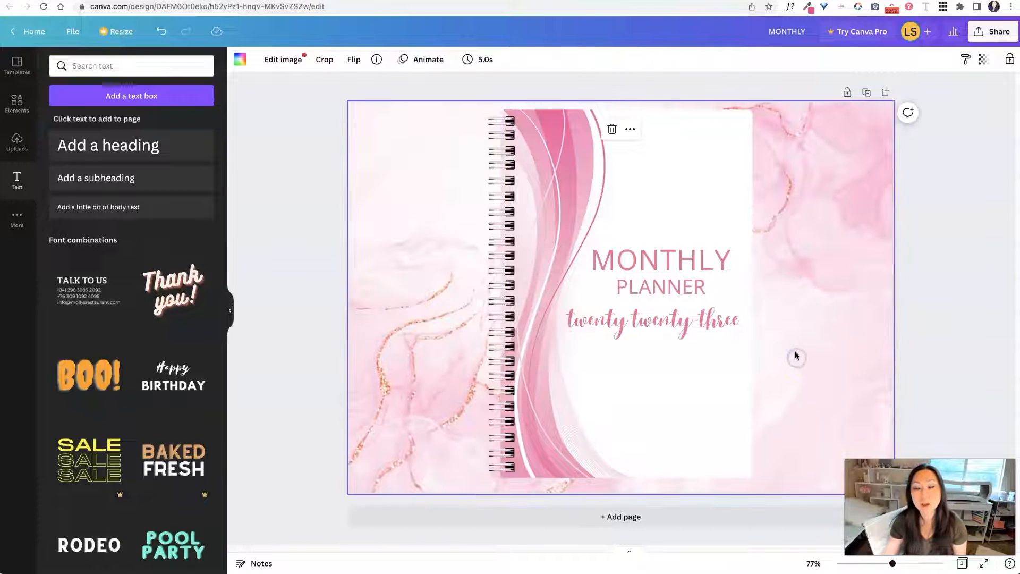
mouse_move(203, 77)
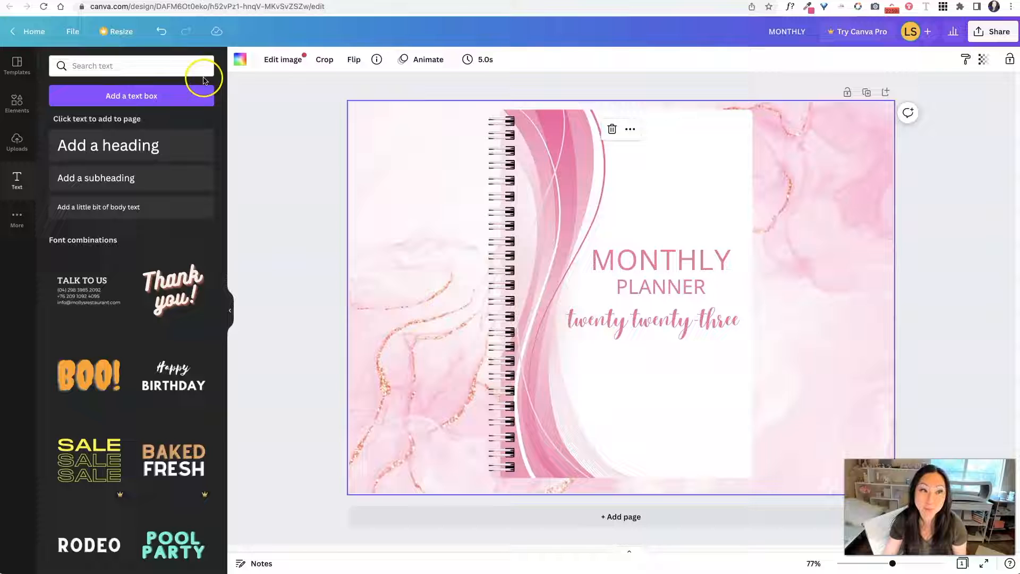
Step: Add a blank second page and title it 'January'
left_click(659, 259)
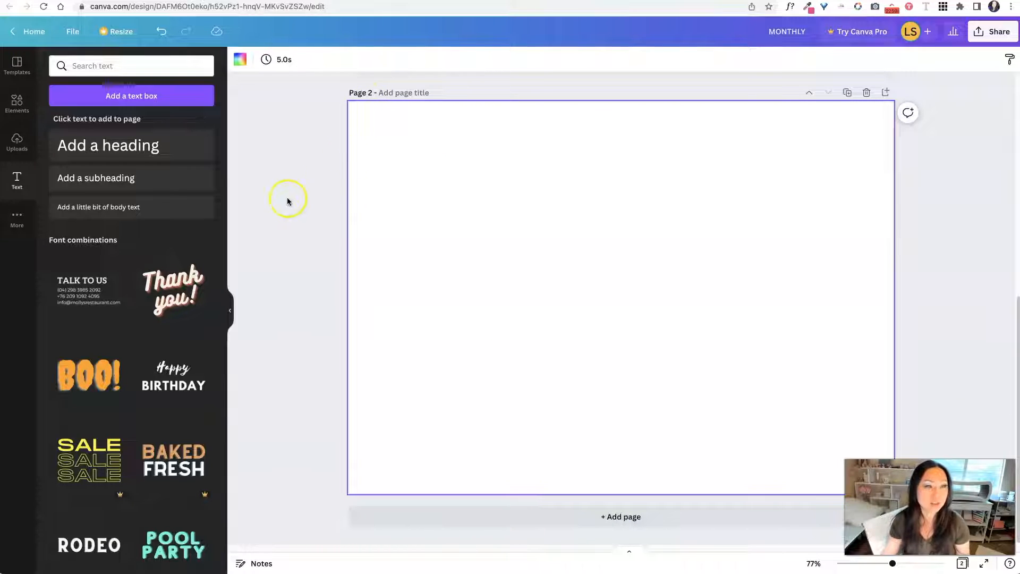
left_click(403, 92)
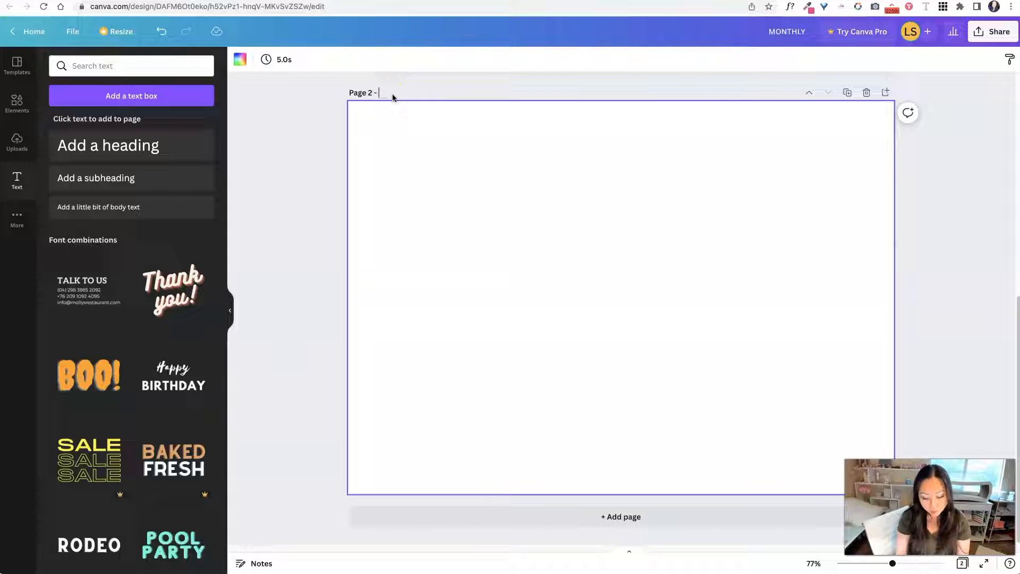
type("January")
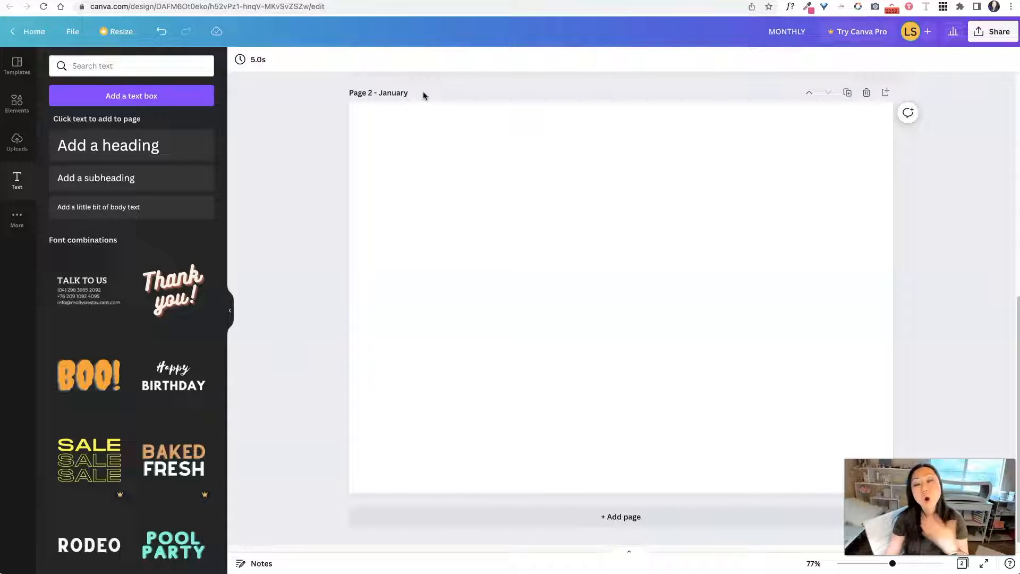
left_click(459, 111)
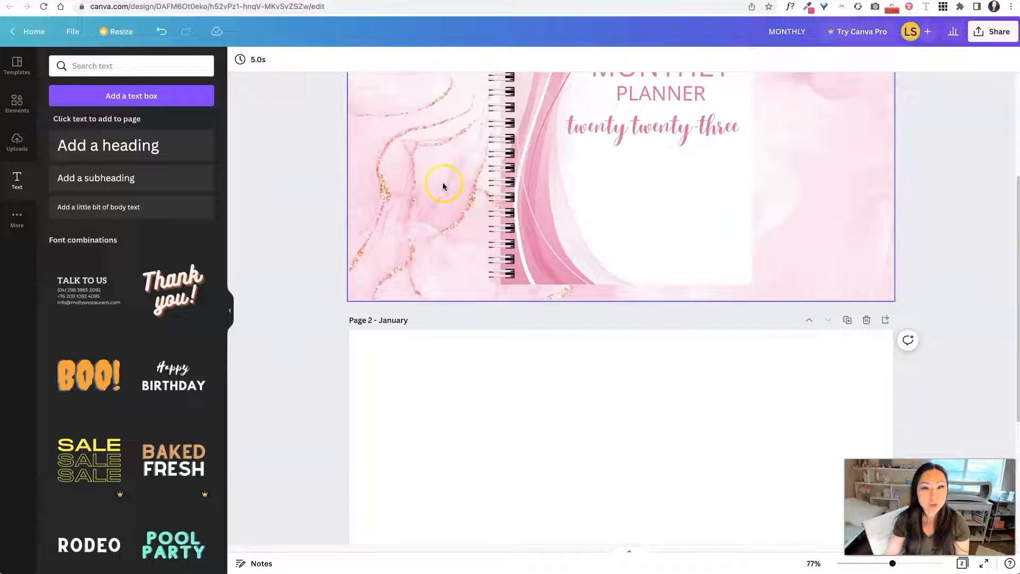
Step: Apply the marble background to page 2 and add two side-by-side white rectangle panels
left_click(444, 184)
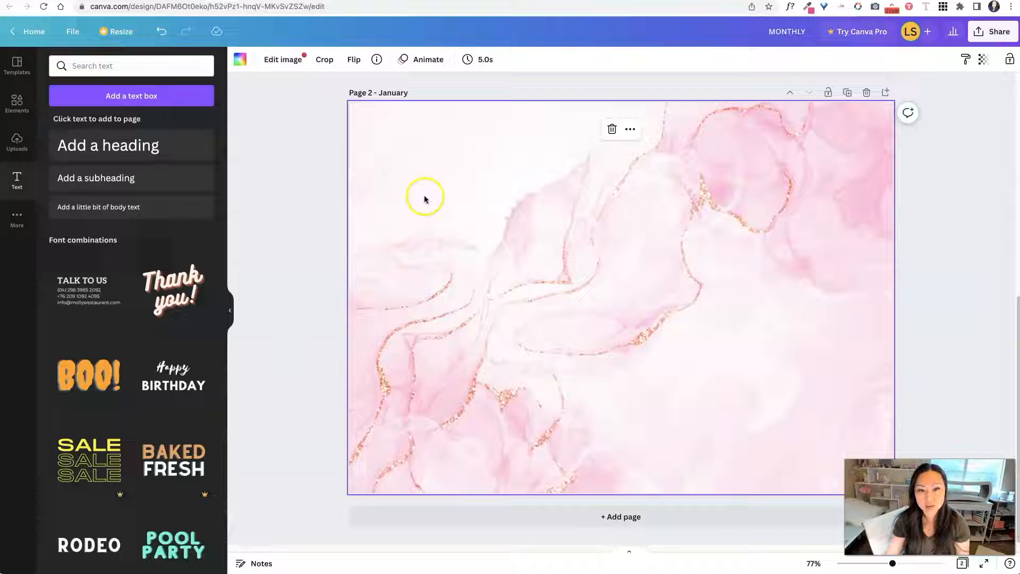
mouse_move(357, 125)
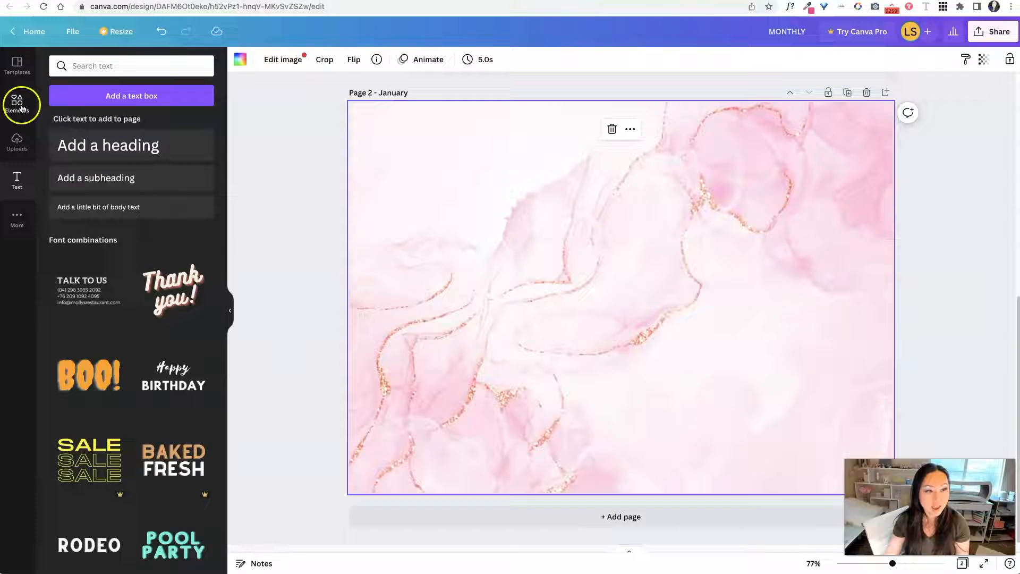
left_click(17, 105)
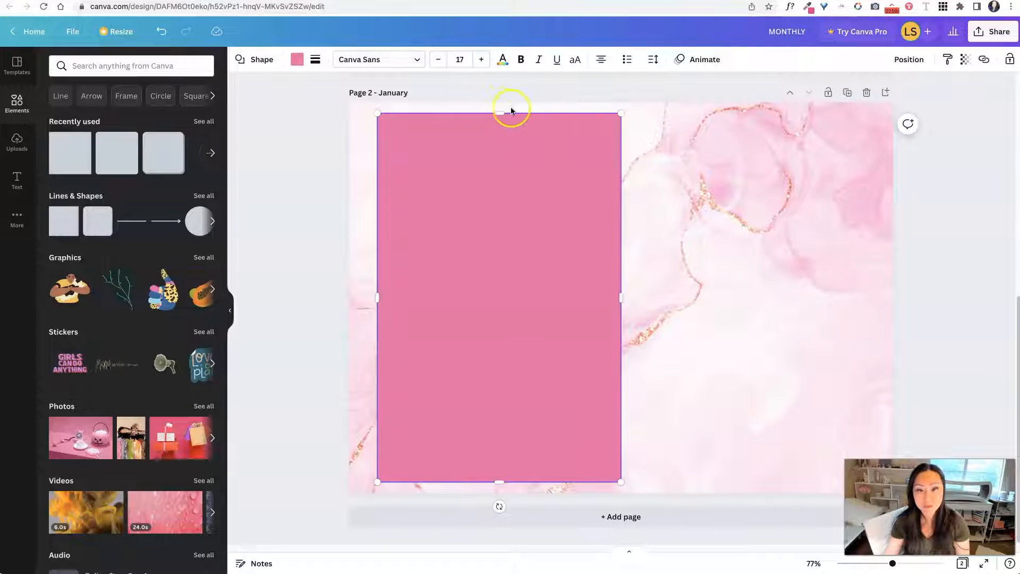
left_click(296, 59)
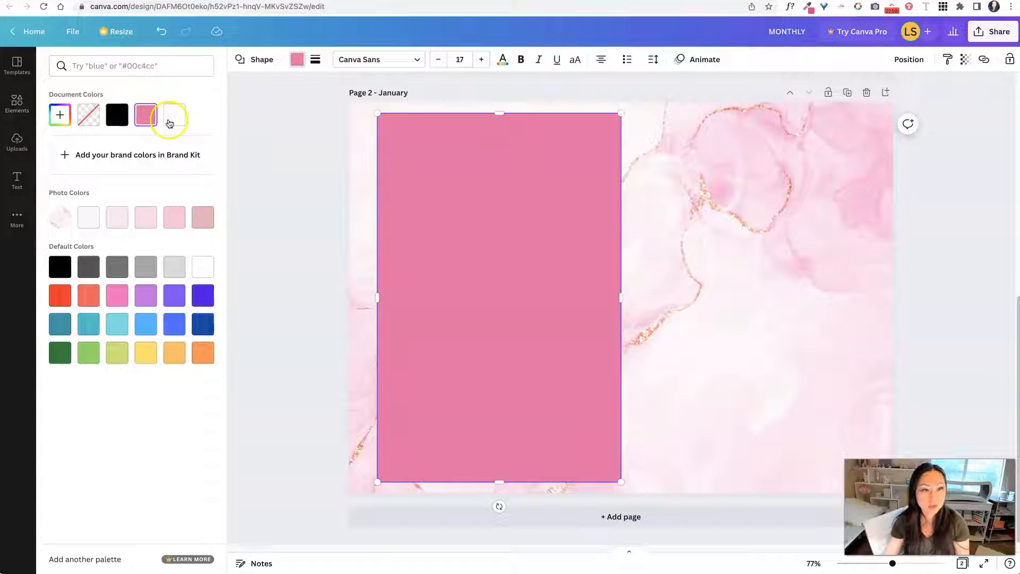
left_click(174, 115)
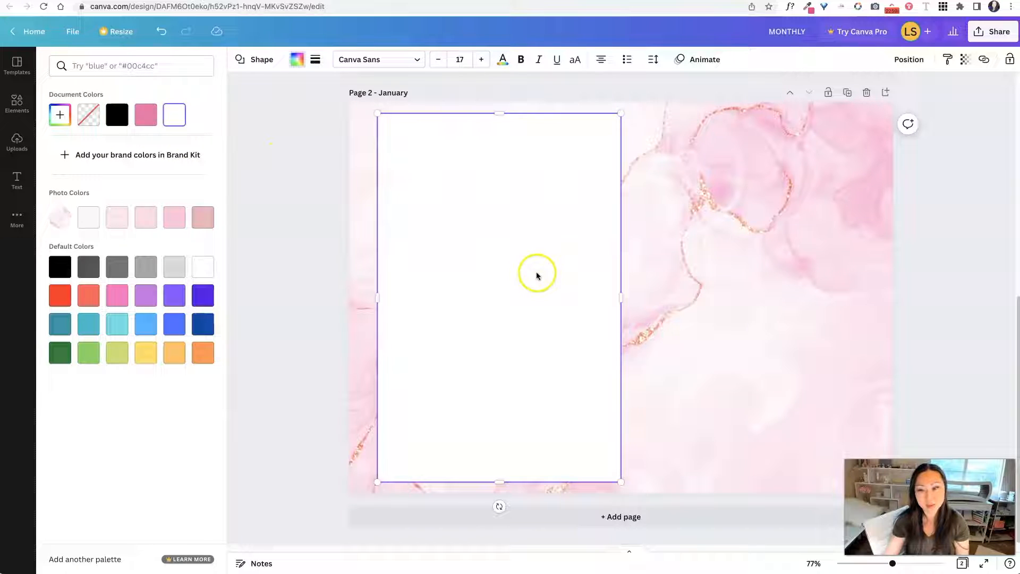
mouse_move(618, 290)
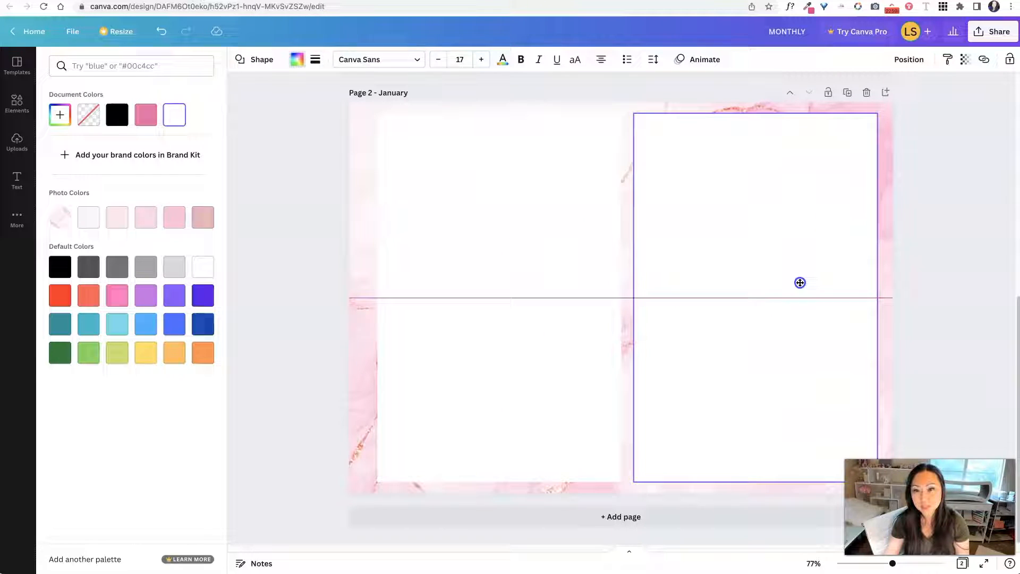
left_click(800, 282)
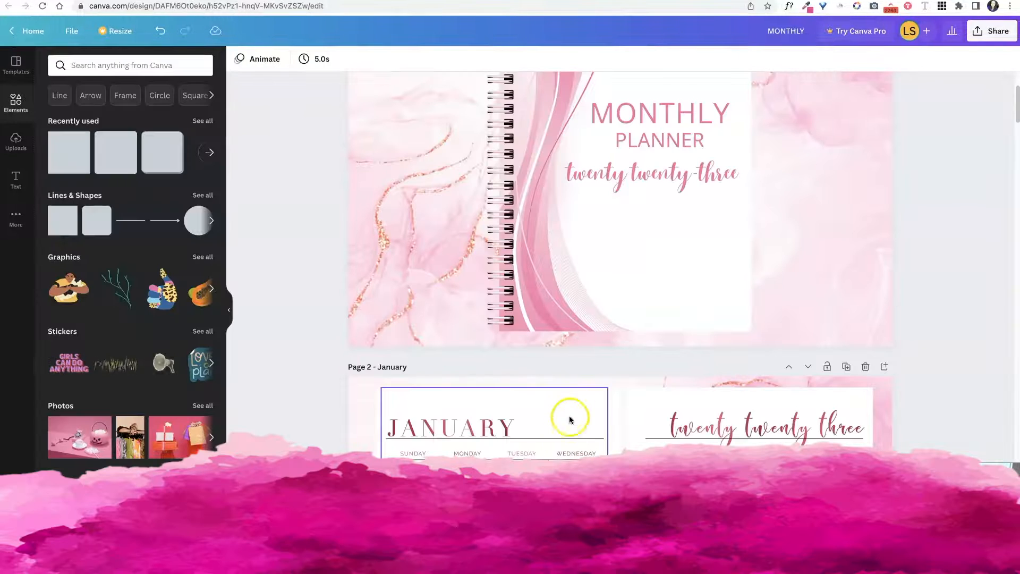
Step: Scroll the Elements panel down to the Lines & Shapes collection
scroll("down", 3)
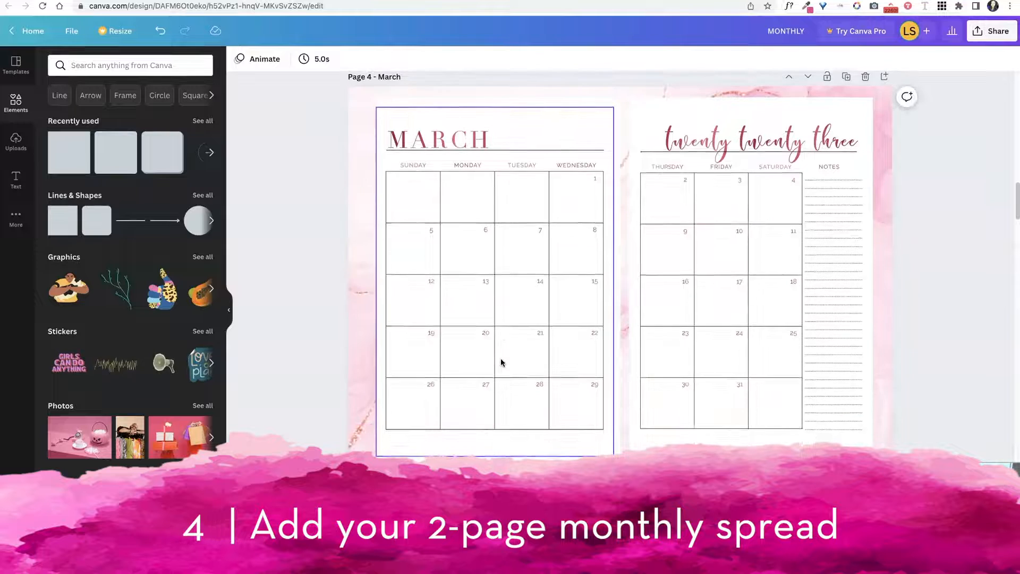
scroll("down", 3)
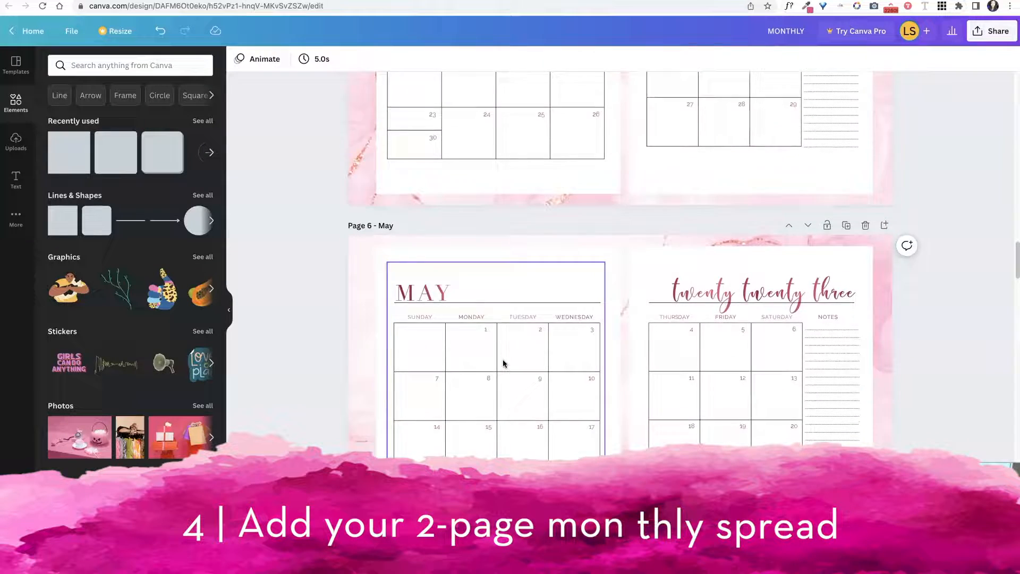
scroll("down", 3)
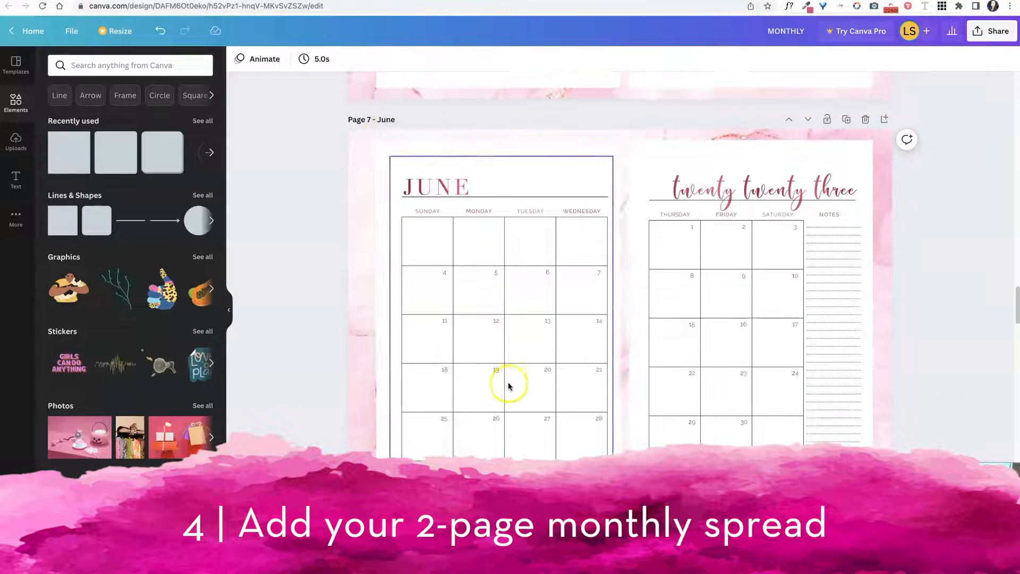
scroll("down", 3)
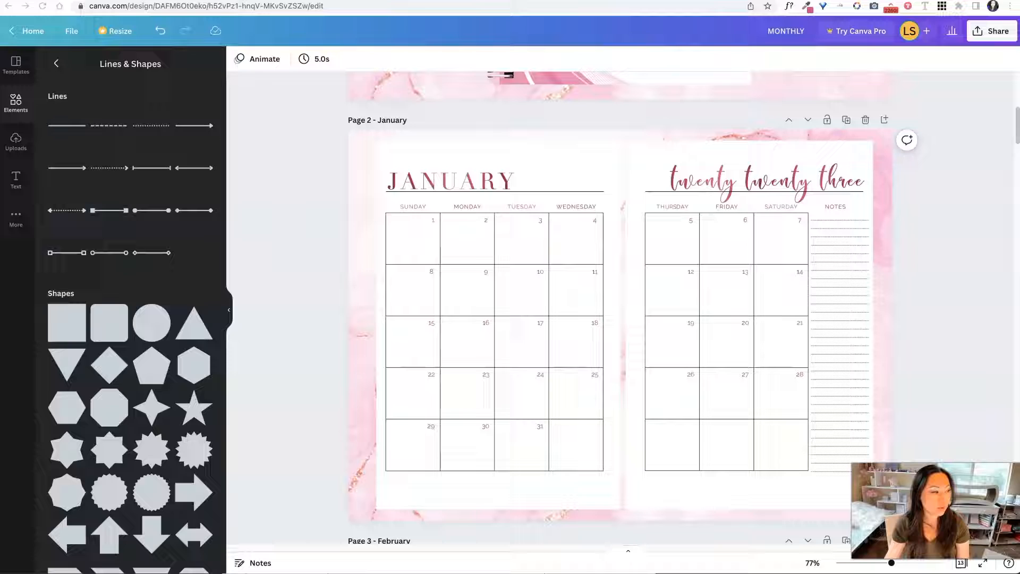
Step: Browse Uploads for the spiral binding image to place at the spread's centre
left_click(16, 140)
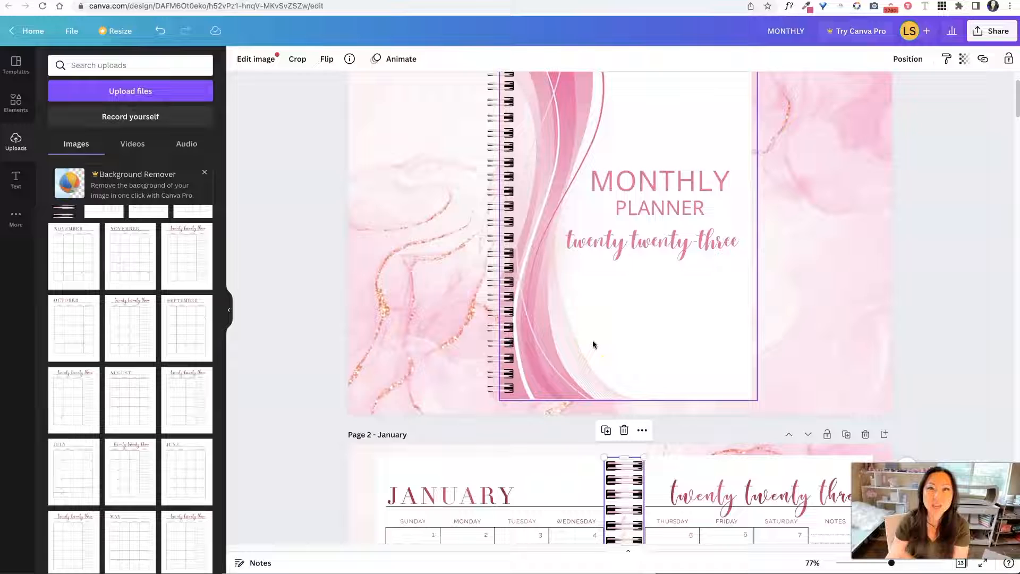
scroll("down", 3)
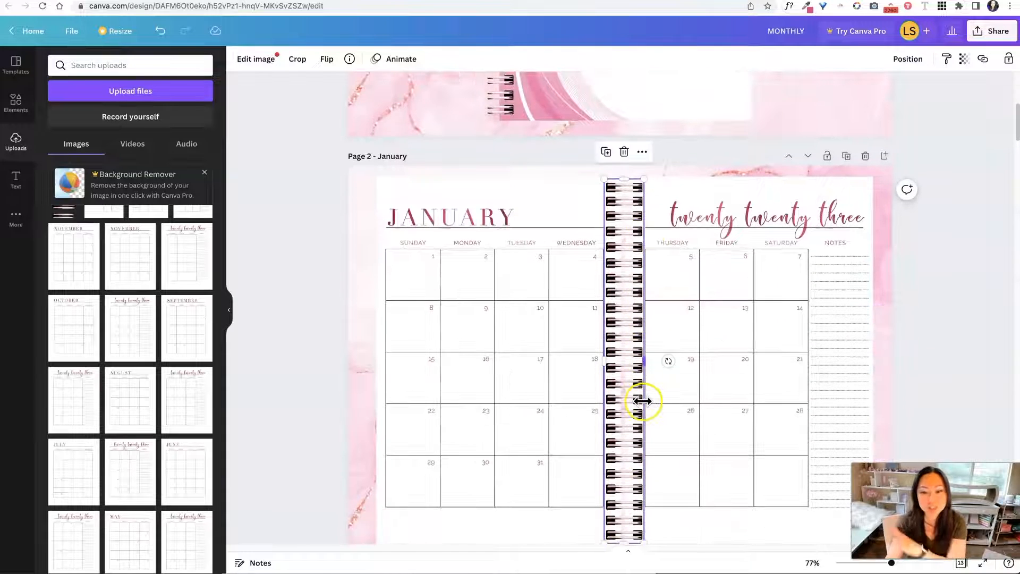
scroll("down", 3)
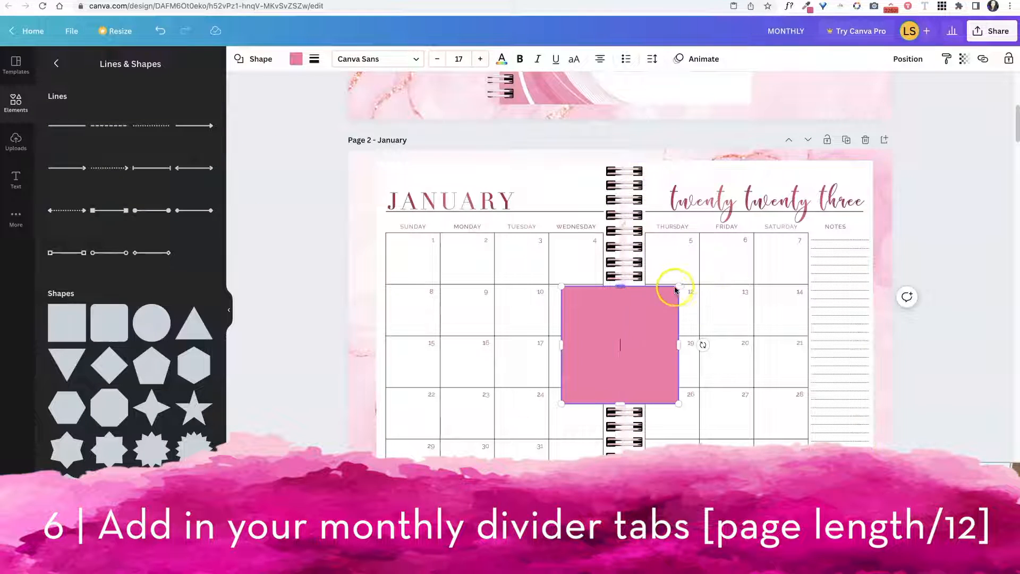
Step: Move the pink square to the spread's right edge and shrink it into a narrow tab
left_click_drag(680, 284, 567, 390)
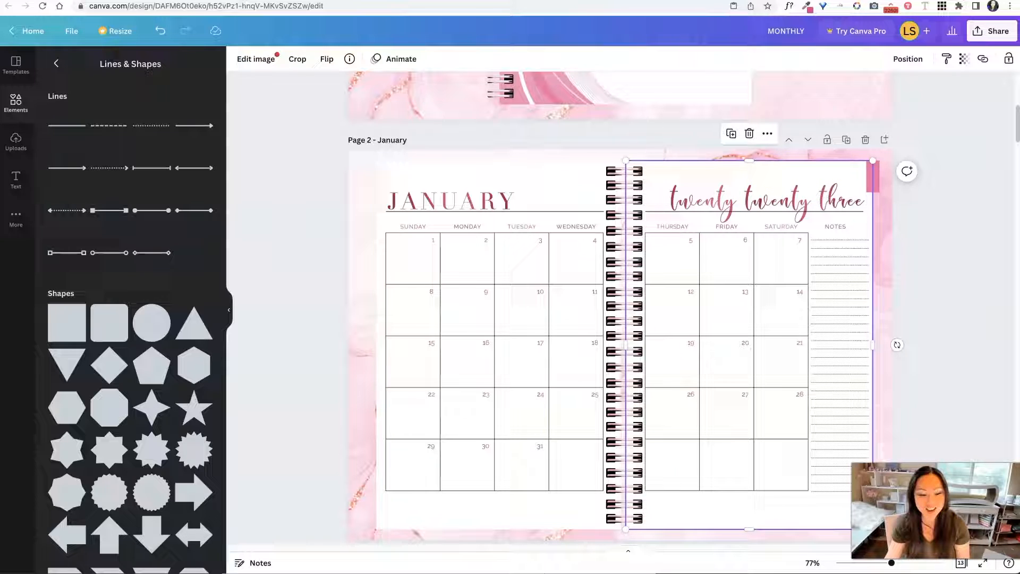
mouse_move(872, 162)
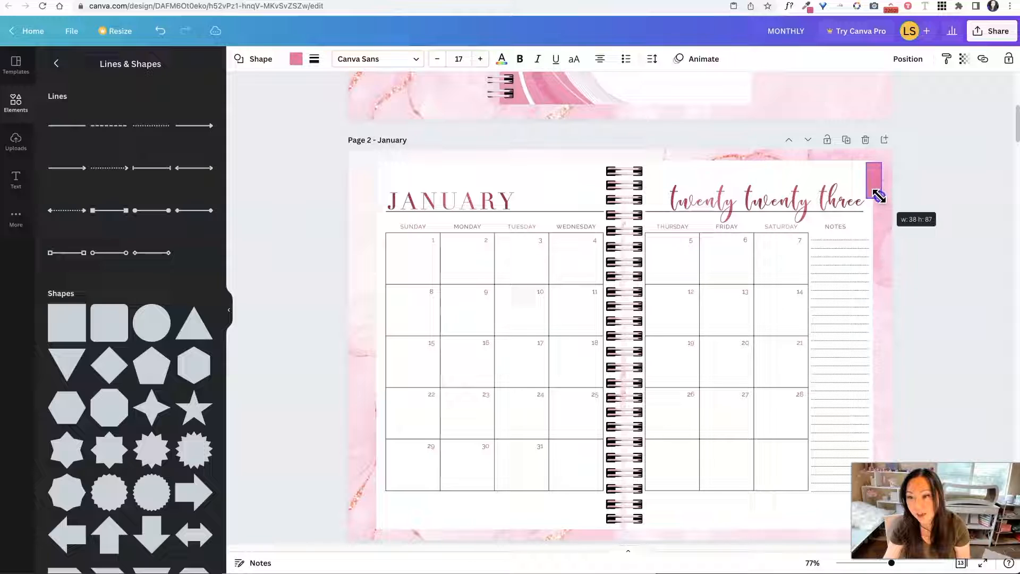
left_click_drag(878, 196, 875, 189)
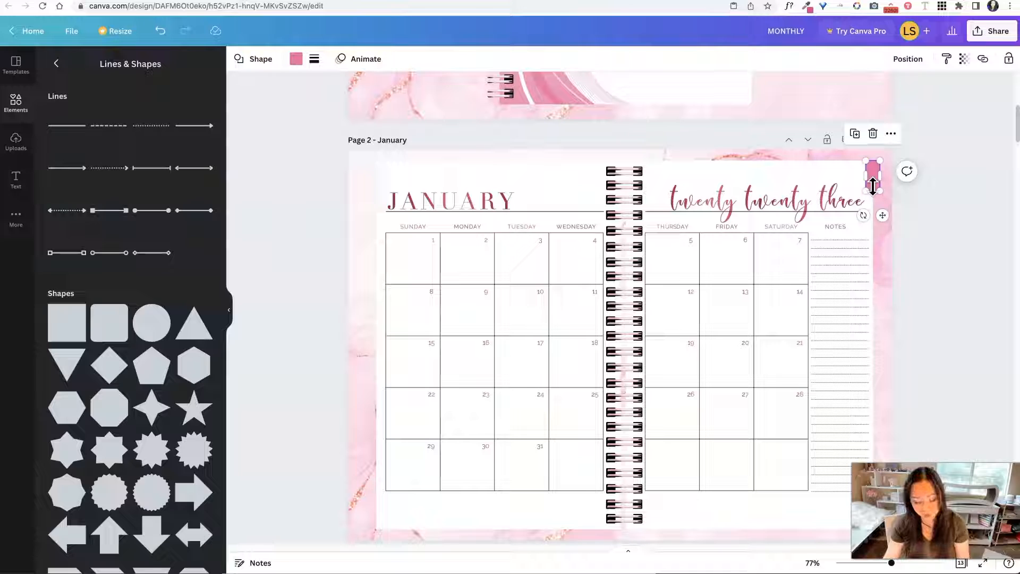
left_click(874, 188)
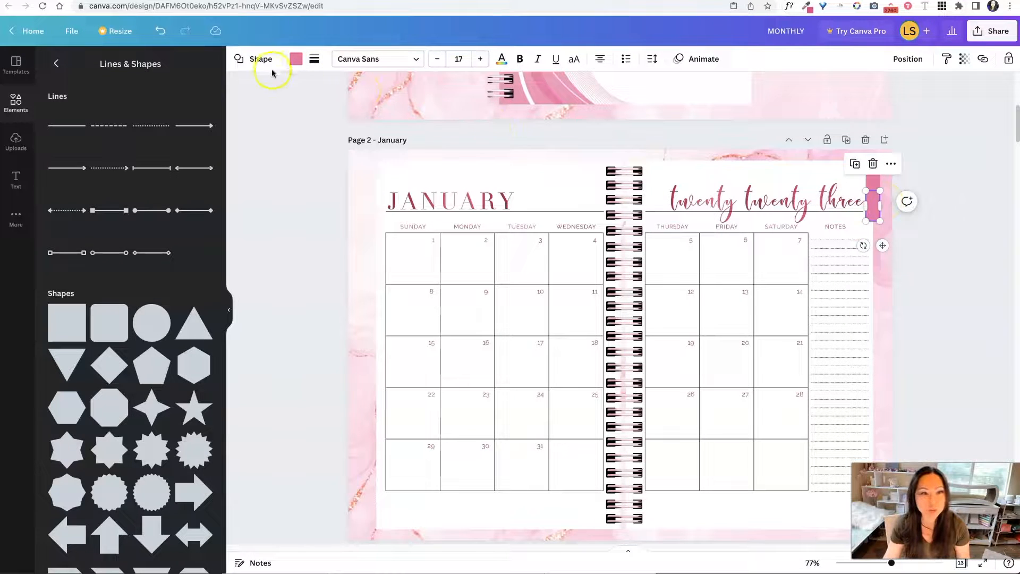
Step: Try mauve, pink and white photo colours on the tab, then choose pale greyish mauve
left_click(296, 58)
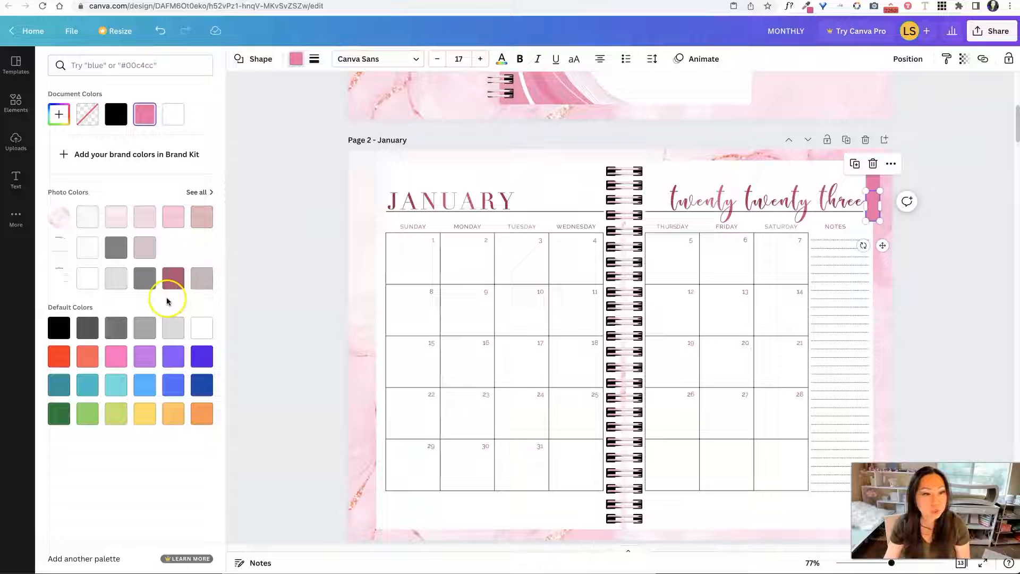
left_click(200, 279)
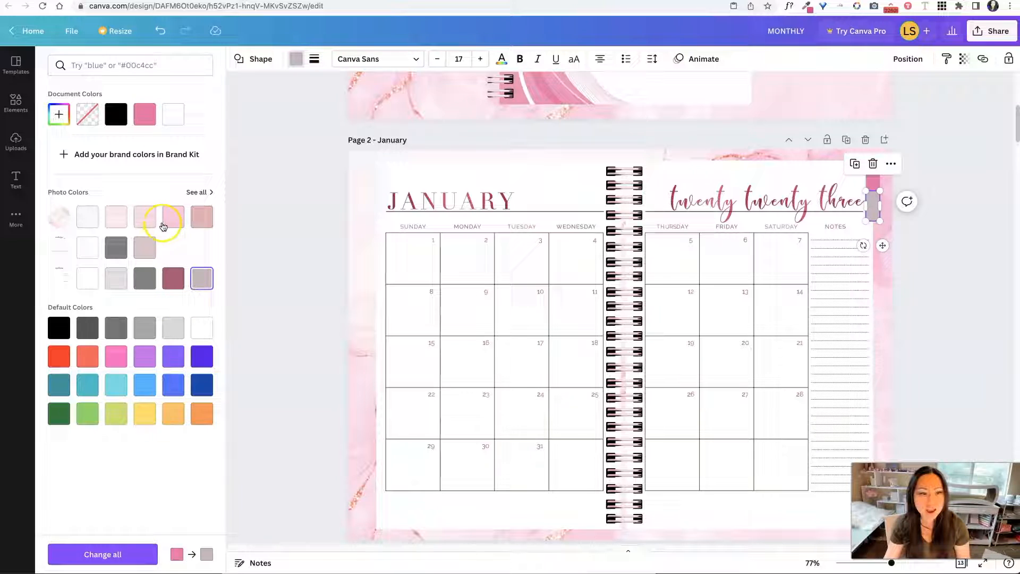
left_click(174, 217)
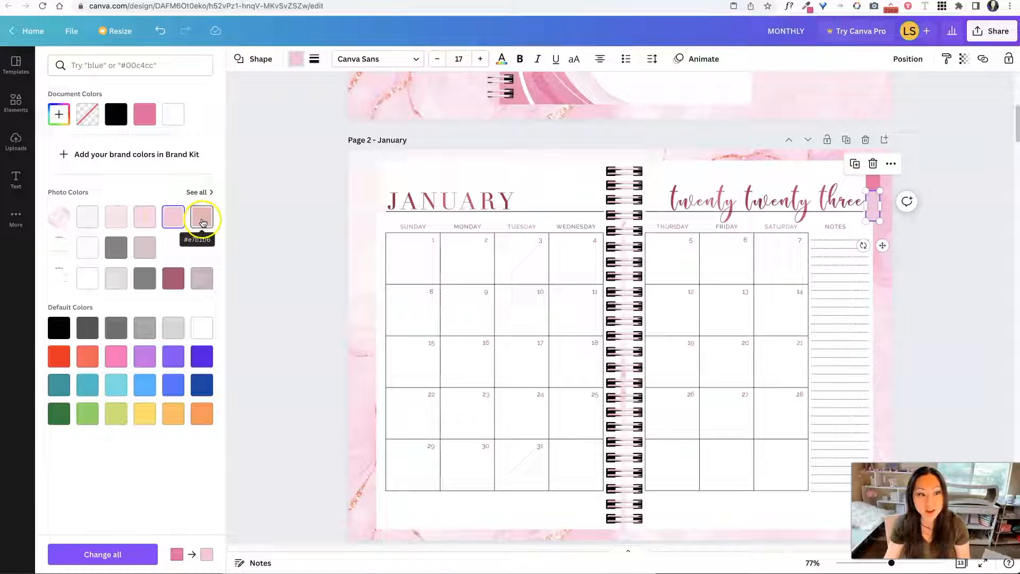
left_click(144, 248)
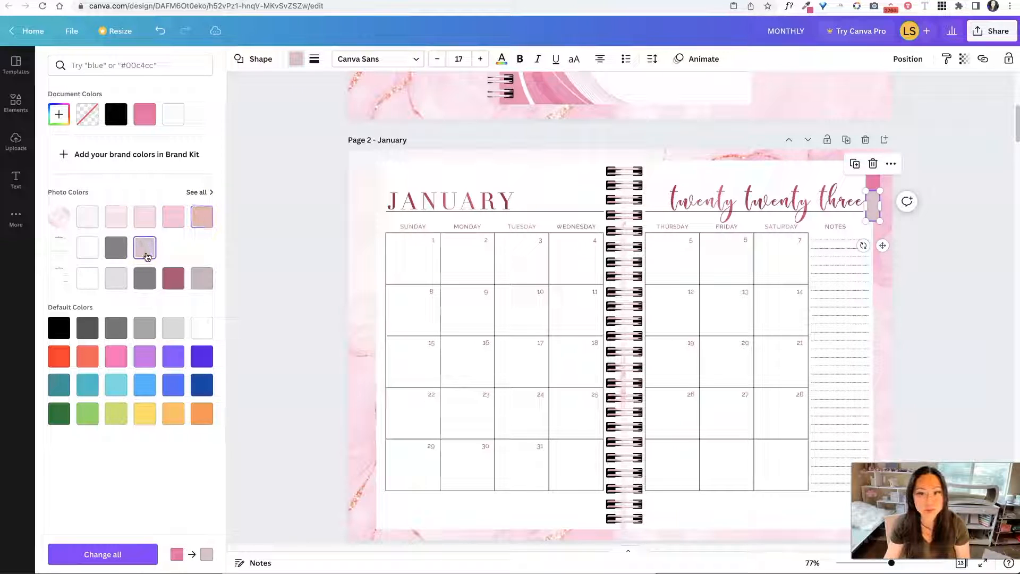
left_click(87, 247)
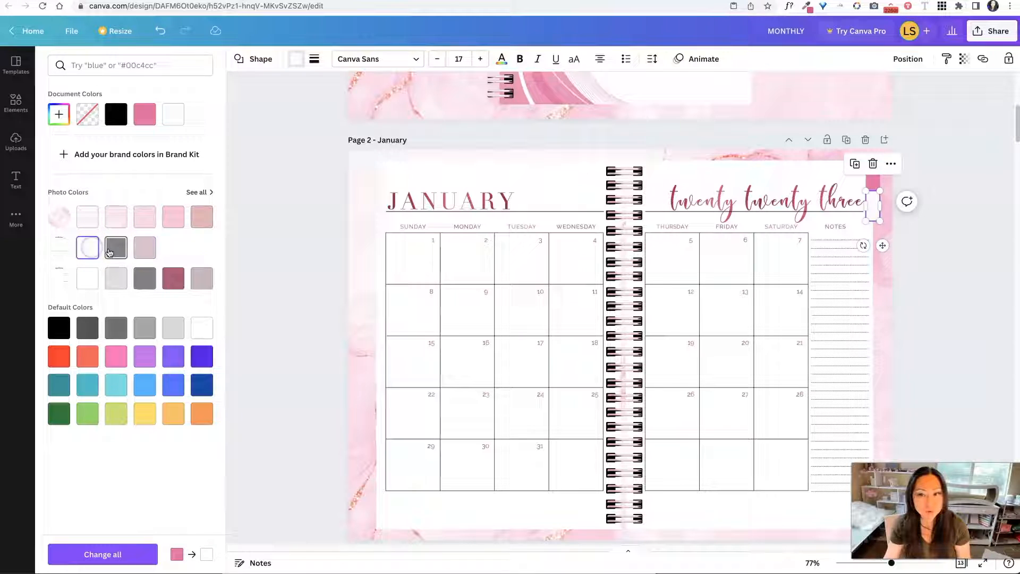
left_click(202, 278)
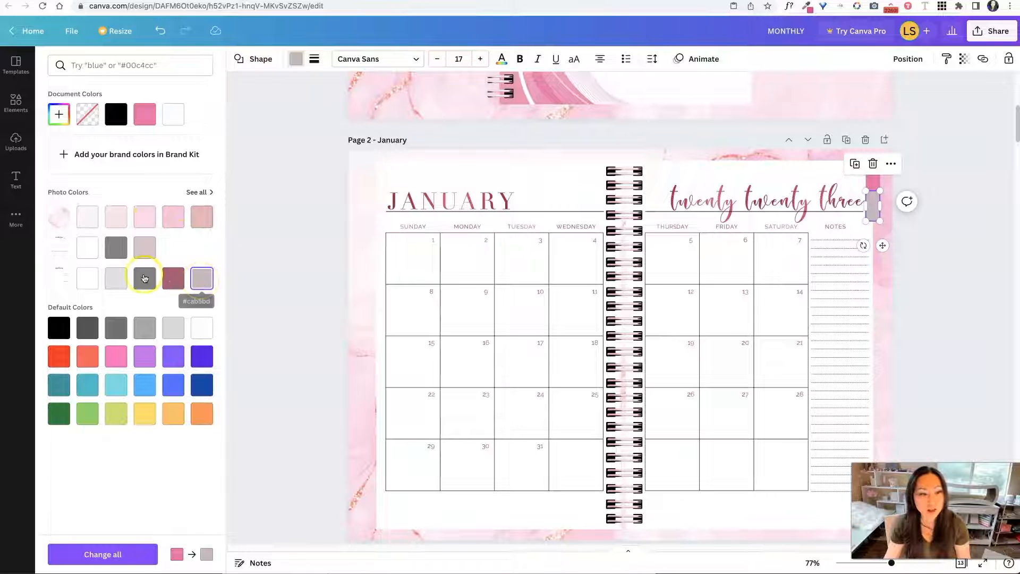
left_click(115, 278)
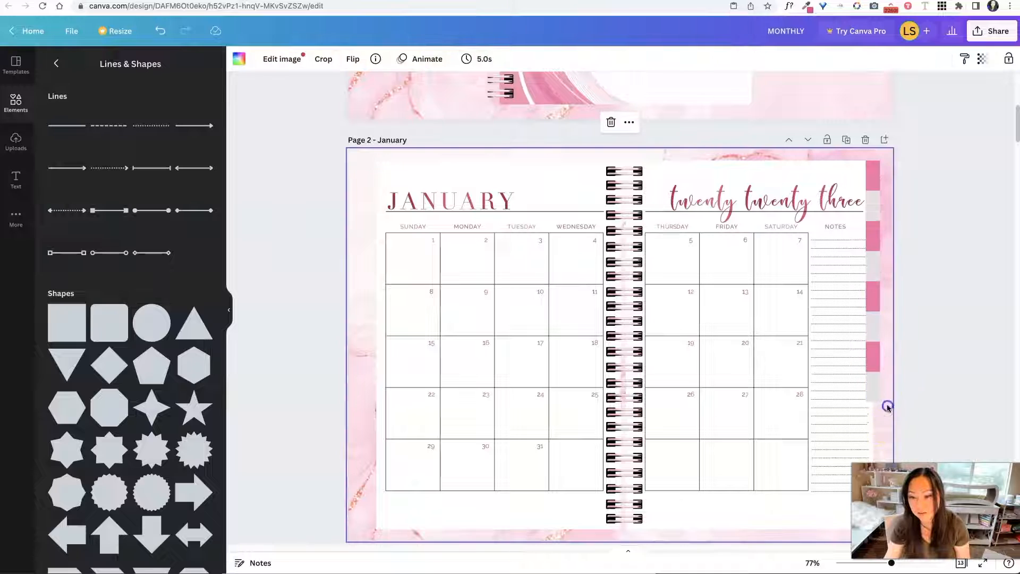
Step: Move the tabs down the right edge, resize the bottom tab, and send the tabs behind the page
left_click(887, 241)
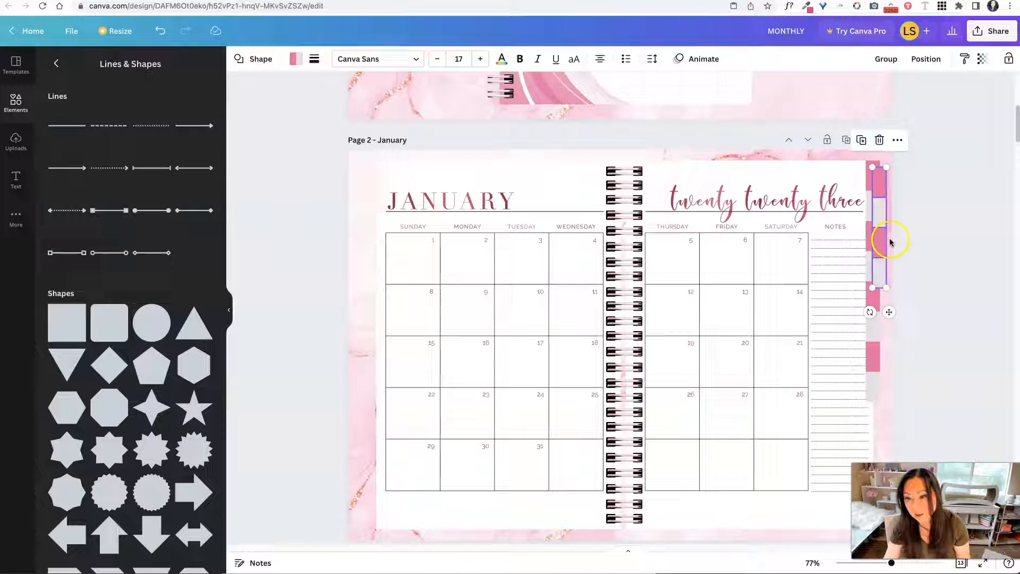
left_click_drag(888, 241, 875, 426)
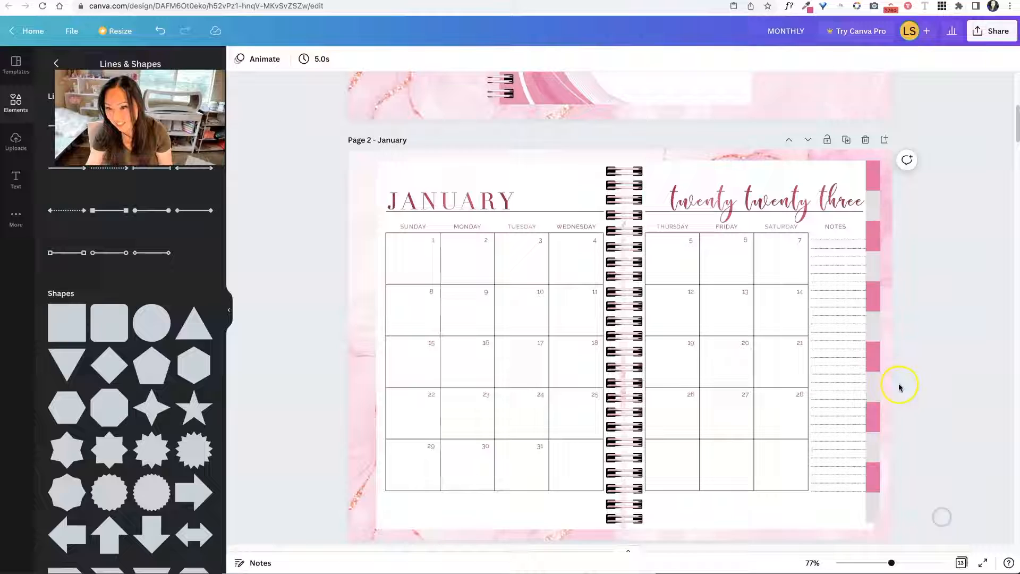
left_click(876, 508)
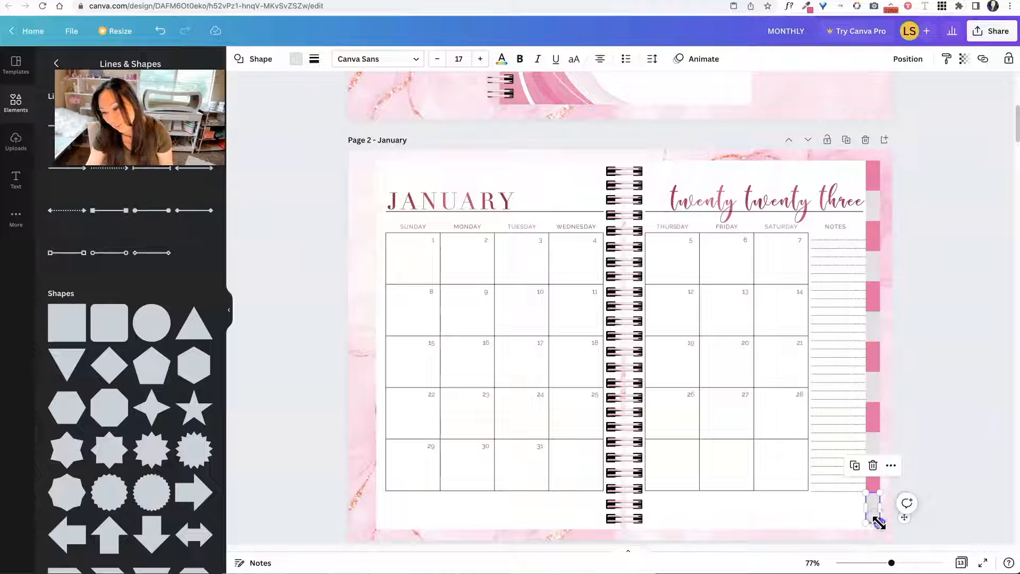
left_click_drag(873, 507, 878, 527)
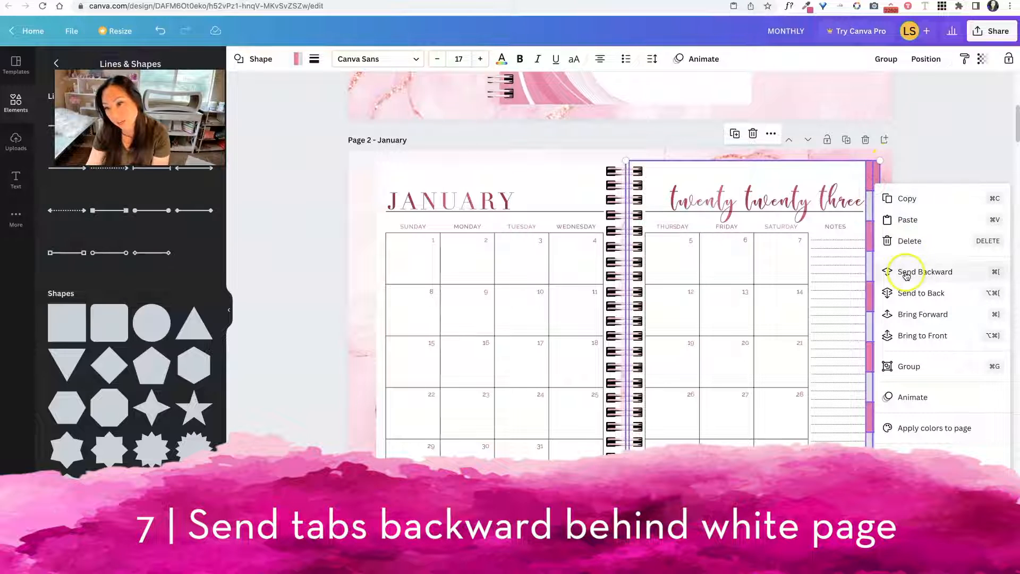
left_click(925, 272)
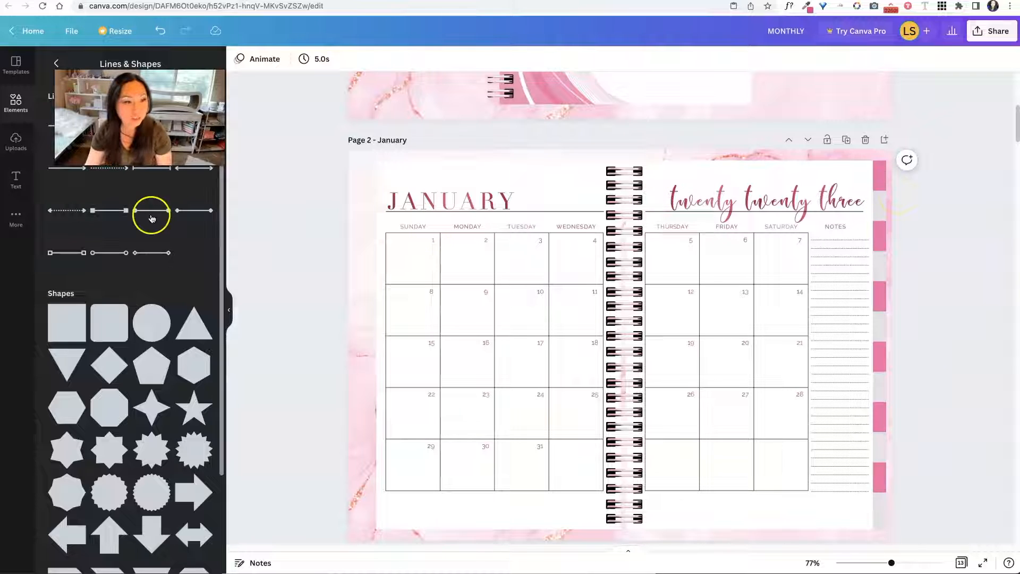
Step: Add a subheading text box reading 'JAN' for the first month tab
left_click(15, 180)
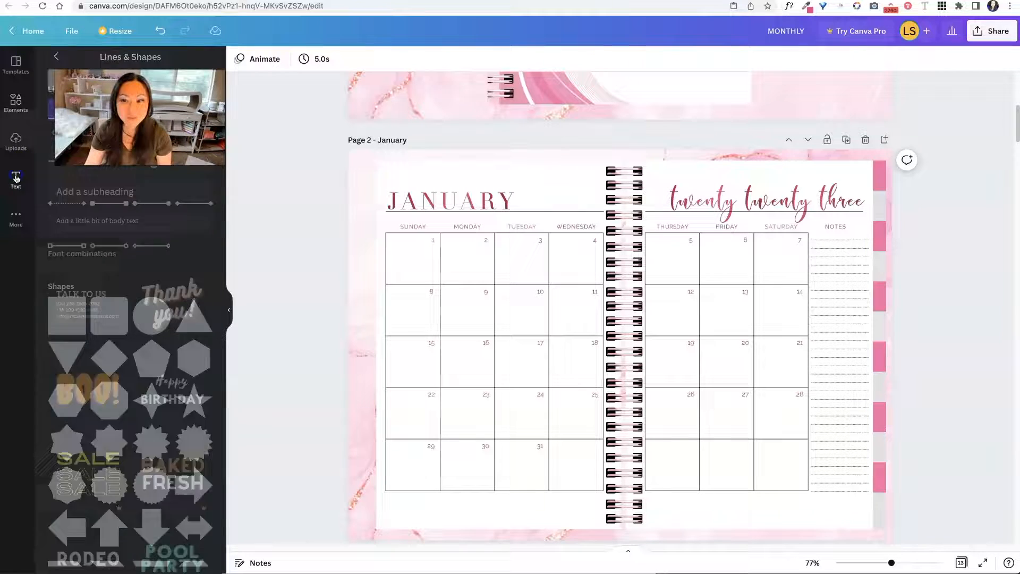
left_click(15, 180)
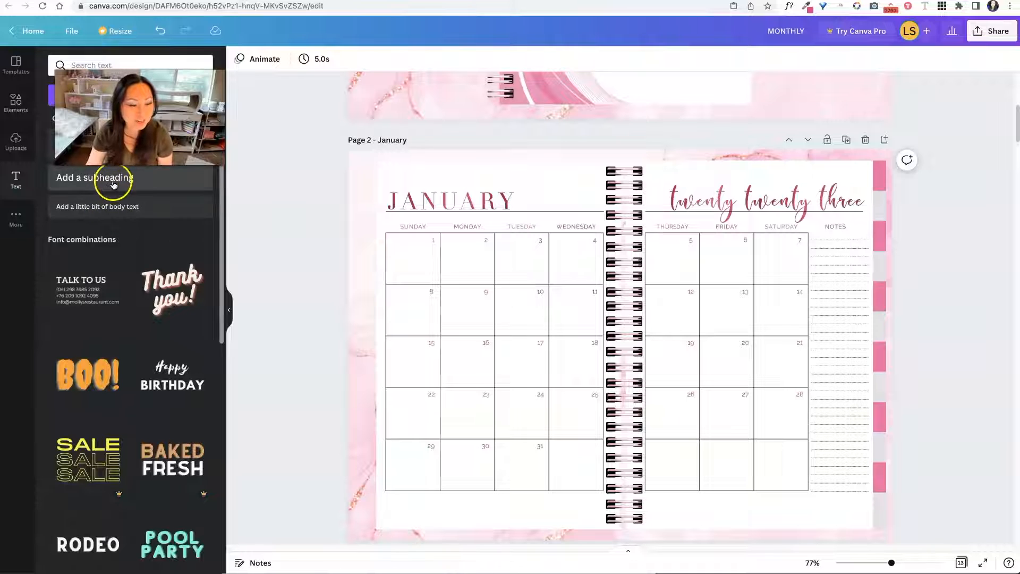
left_click(95, 177)
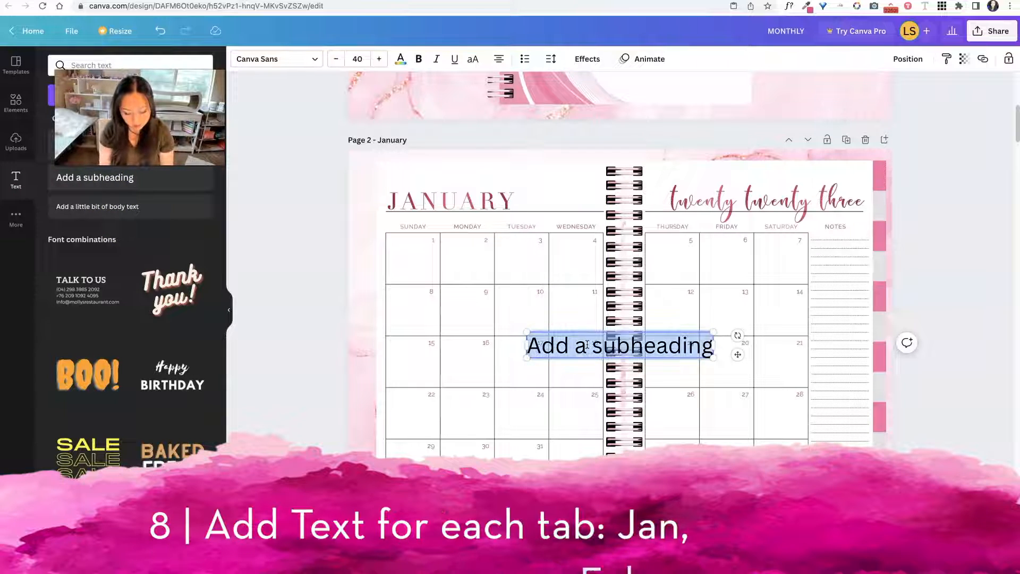
type("JAN")
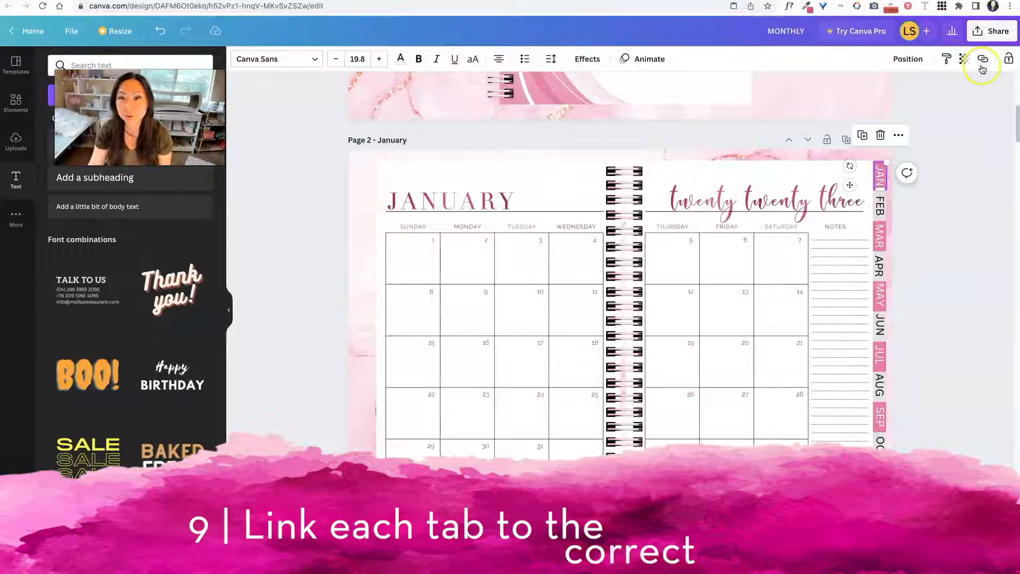
Step: Link the JAN tab label to the January page
left_click(983, 59)
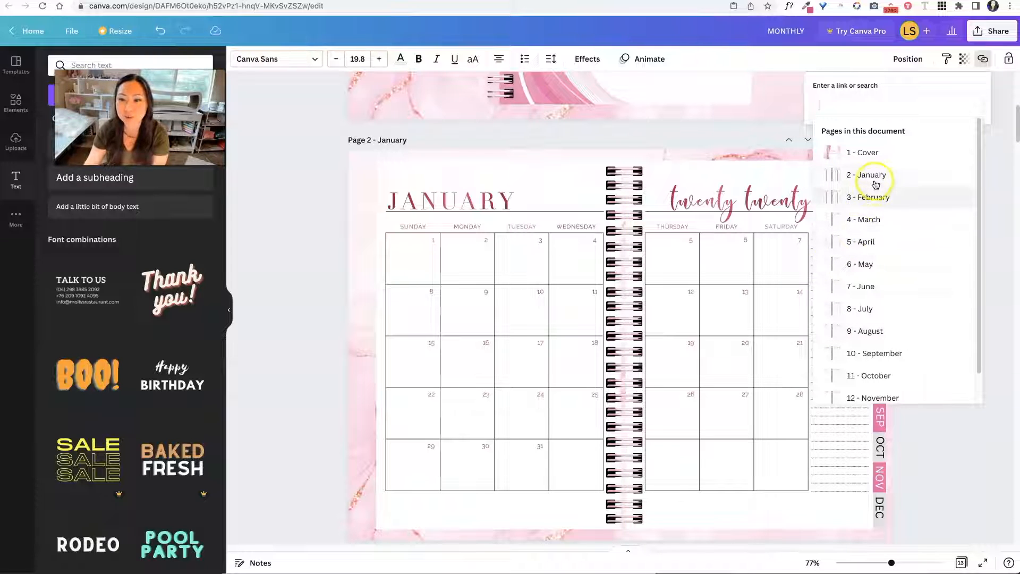
left_click(866, 174)
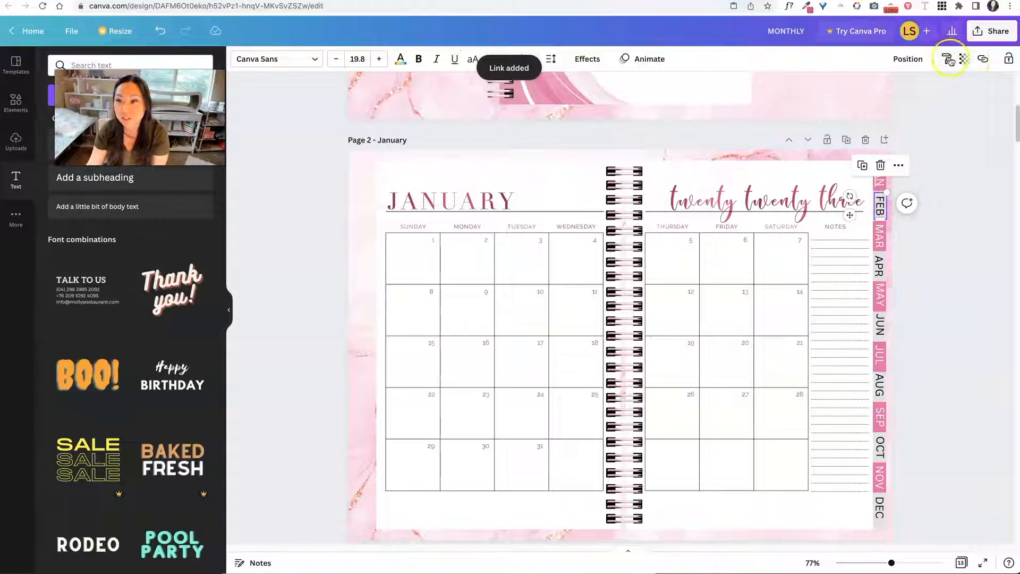
left_click(983, 58)
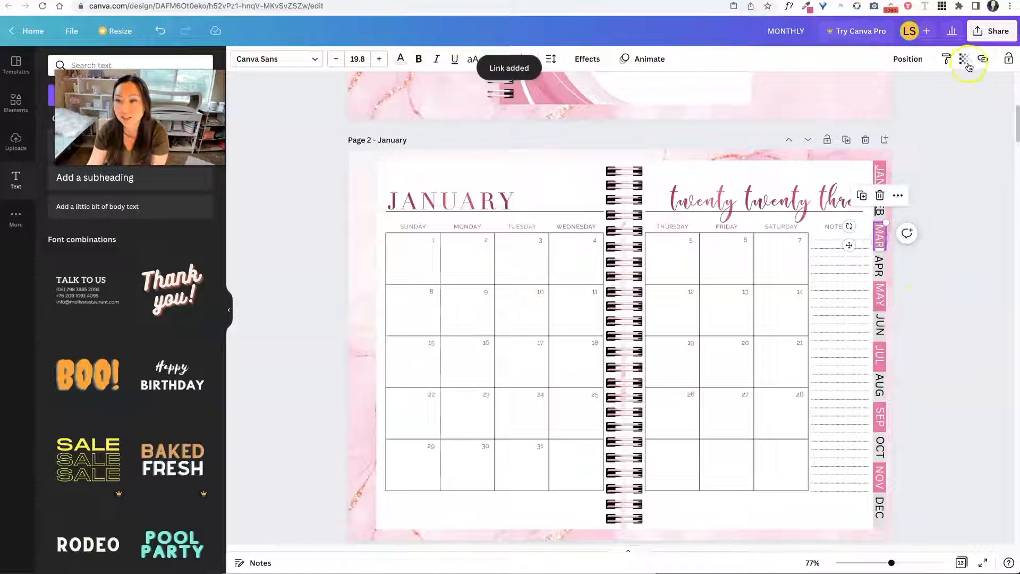
left_click(982, 58)
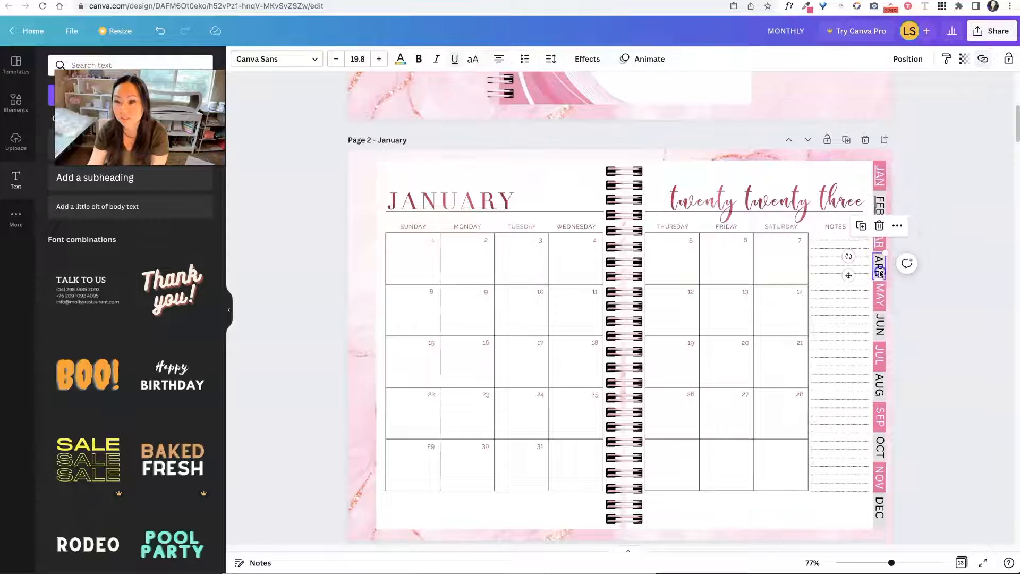
Step: Link the APR, JUL, OCT, NOV and DEC tabs to their matching month pages
left_click(983, 59)
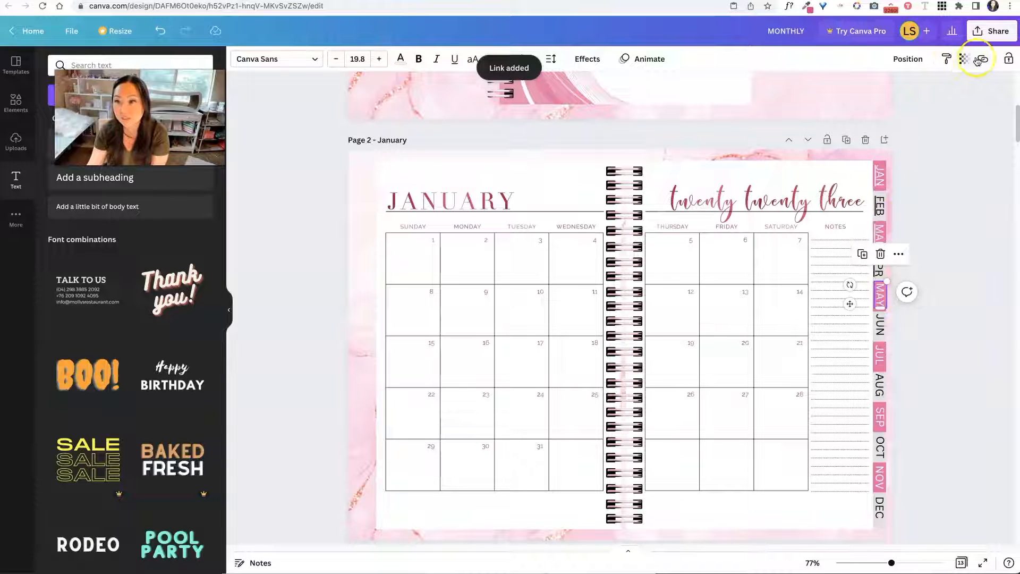
left_click(982, 58)
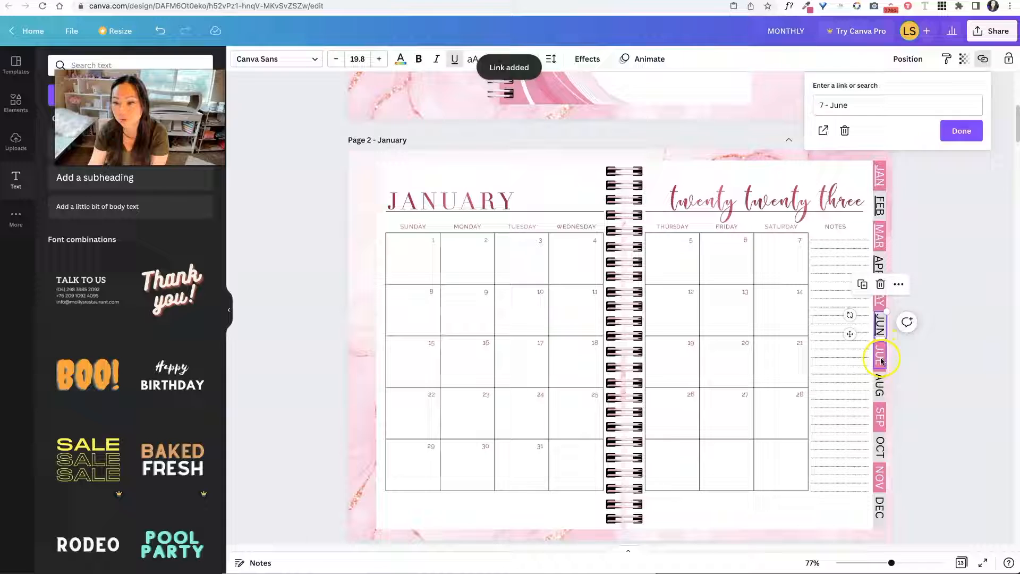
left_click(896, 105)
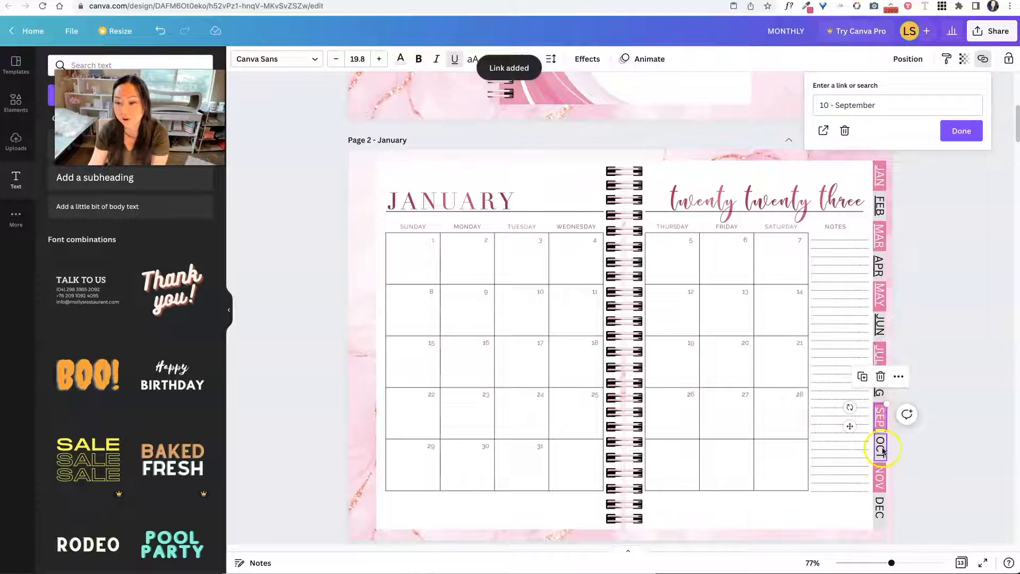
left_click(897, 105)
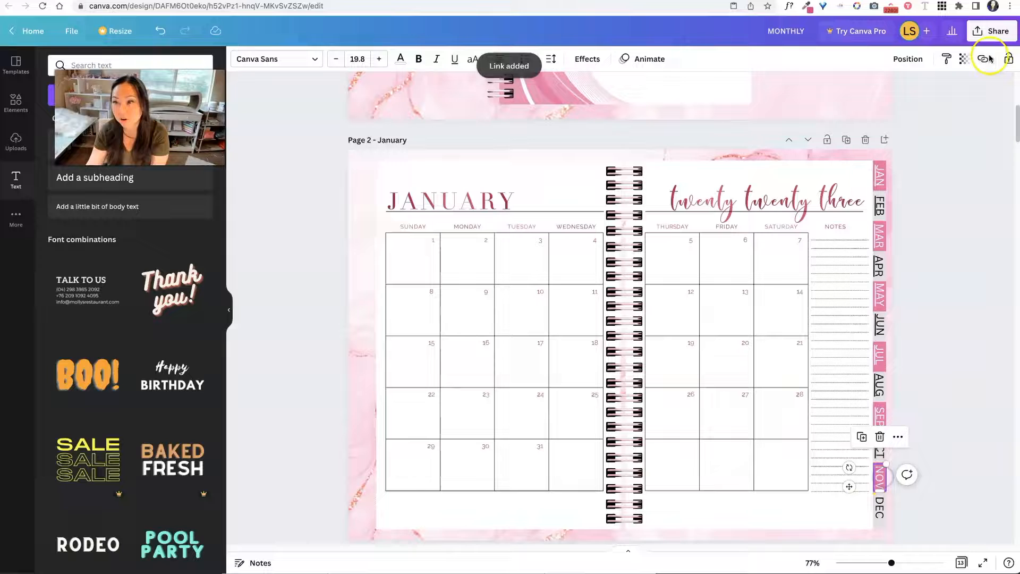
left_click(983, 59)
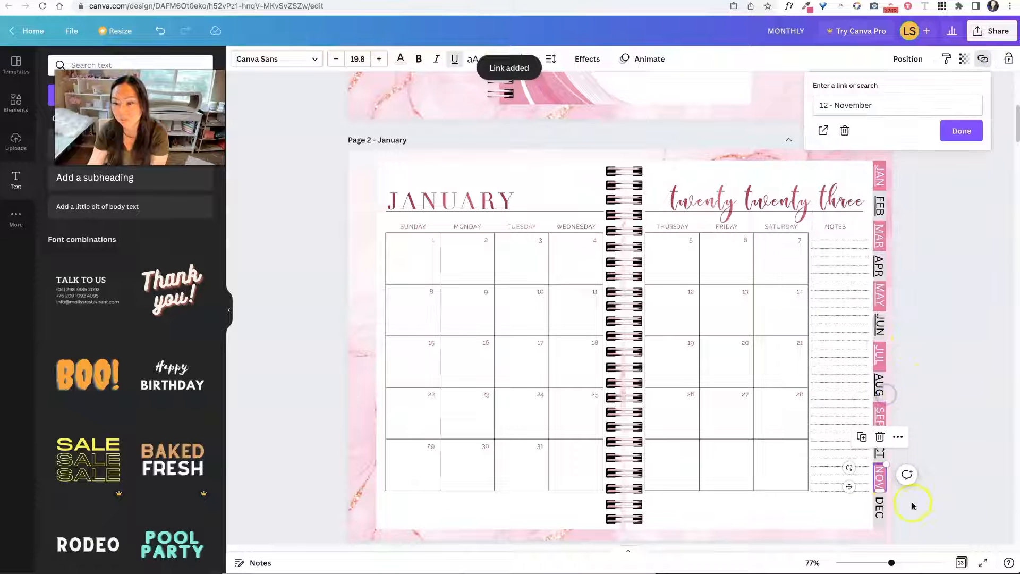
left_click(897, 105)
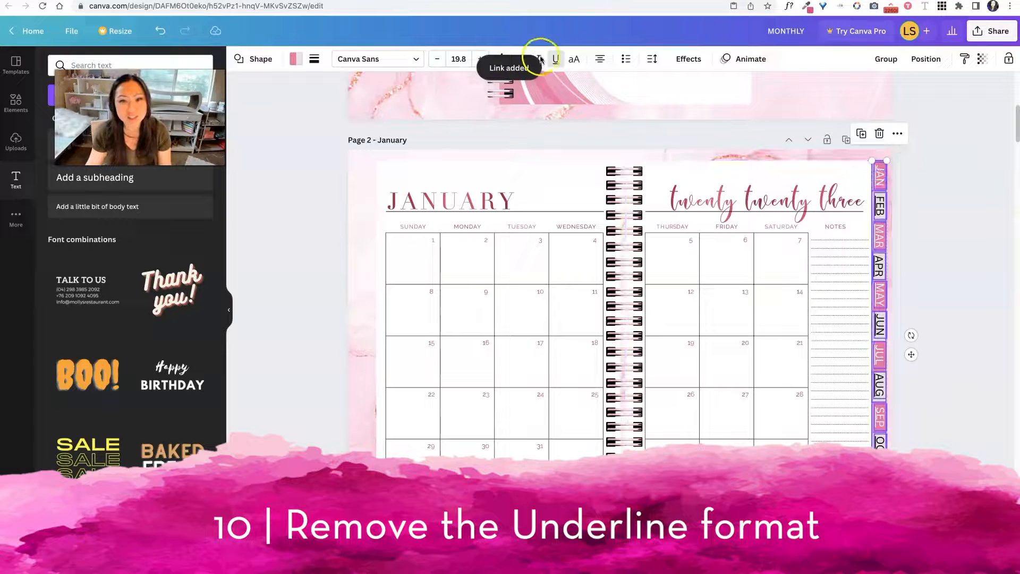
Step: Turn off underline on the month tab labels and scroll down to the February page
left_click(539, 58)
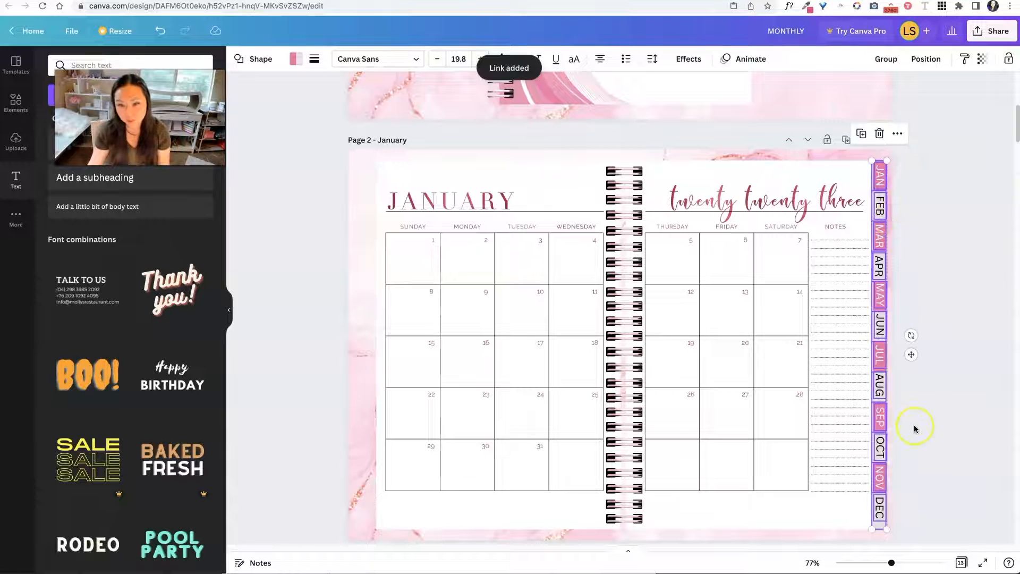
scroll("down", 3)
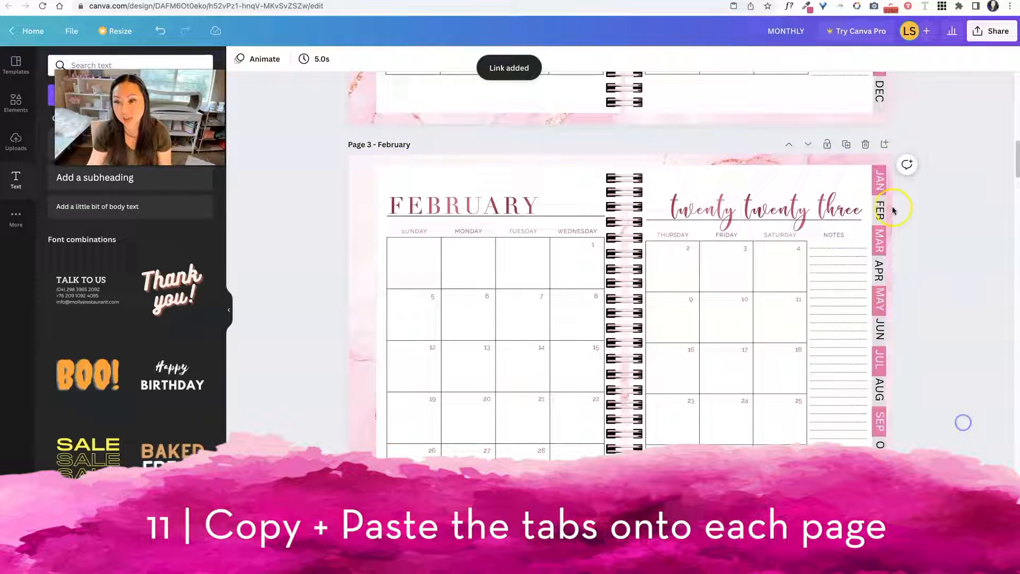
Step: Move the JAN and FEB tabs to the left beside the MARCH title
left_click(878, 176)
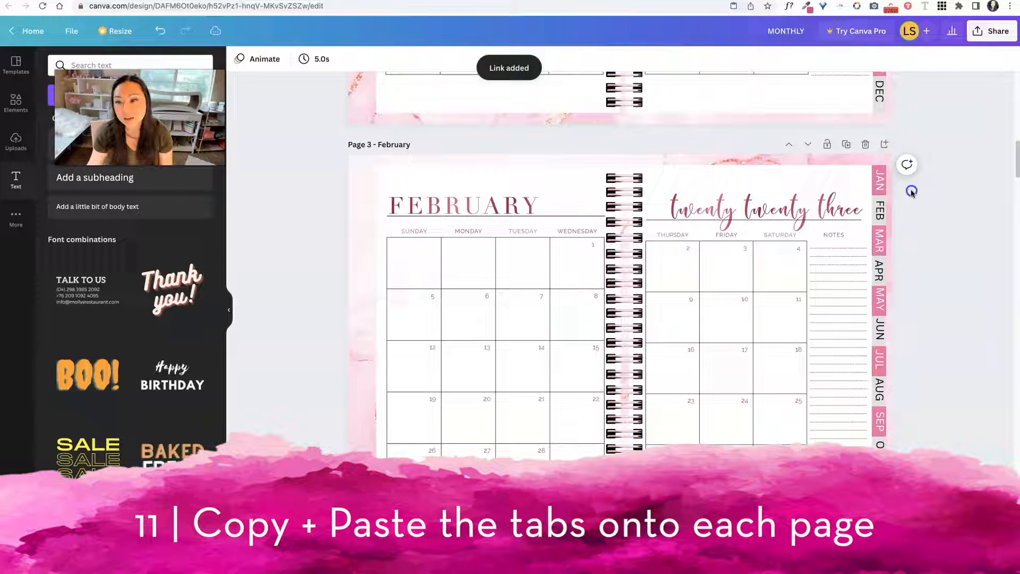
left_click(879, 179)
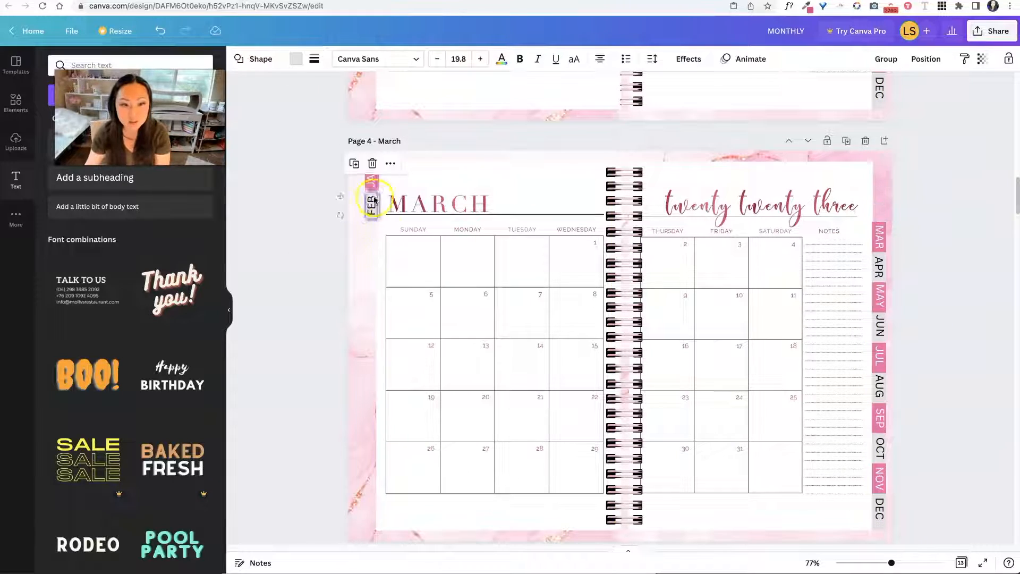
left_click(371, 199)
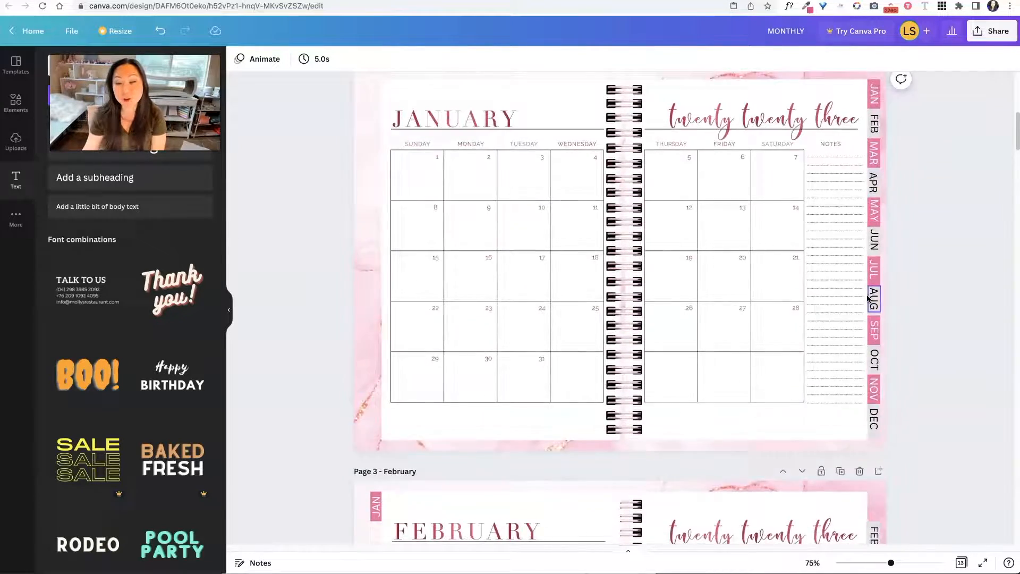
Step: Download the planner from Share > Download as PDF Standard with all pages
scroll("up", 3)
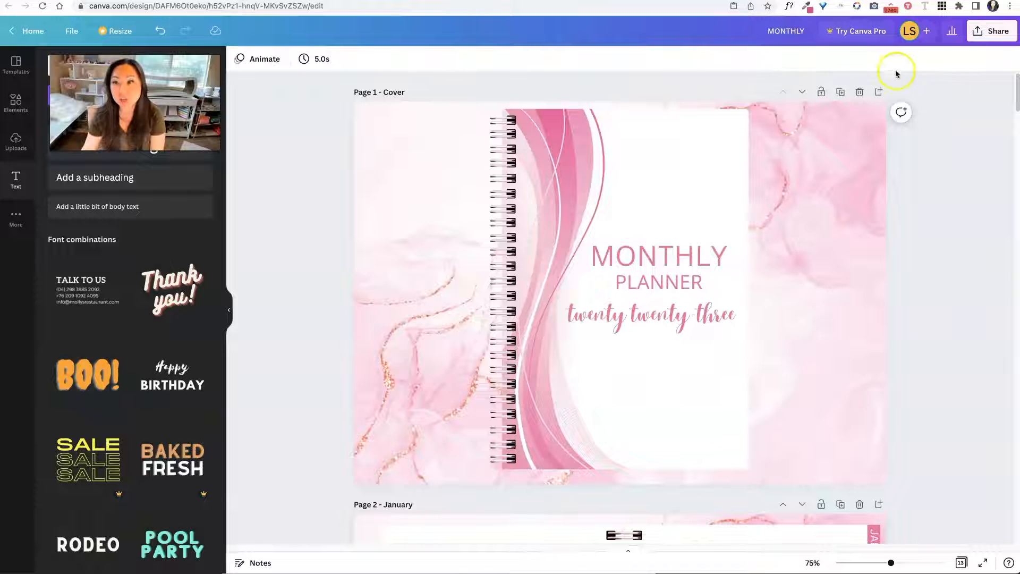
left_click(991, 31)
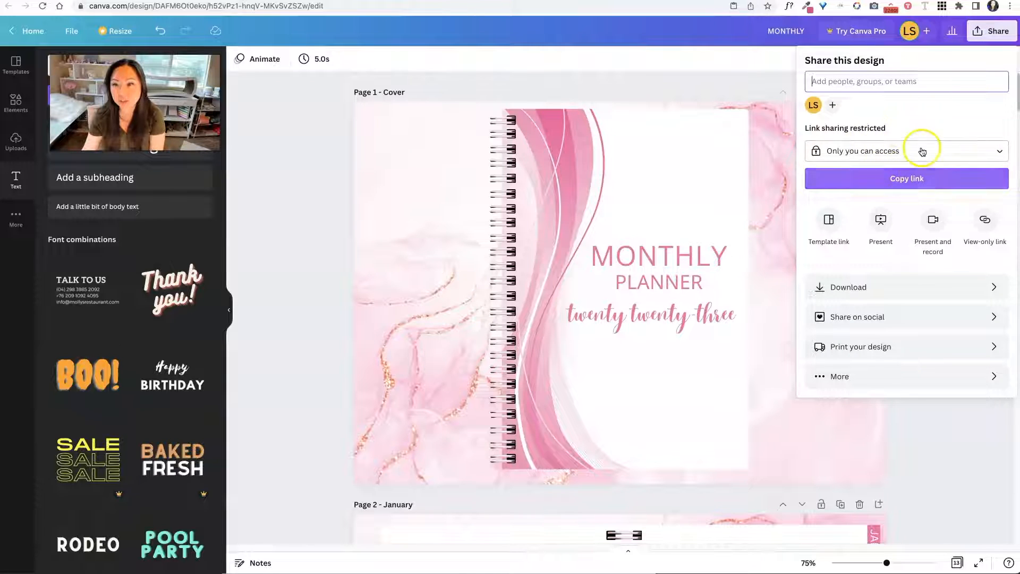
left_click(849, 287)
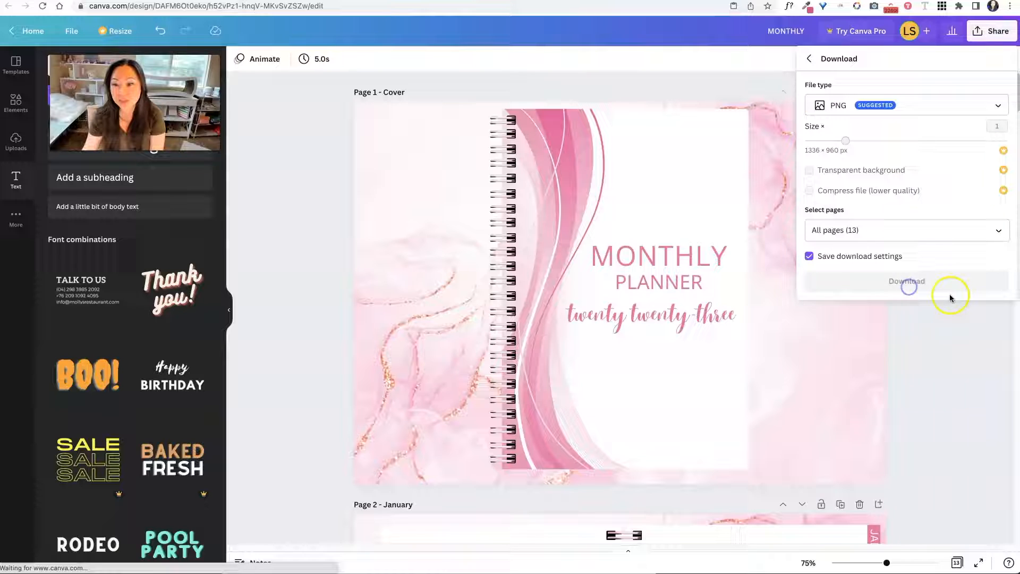
left_click(905, 104)
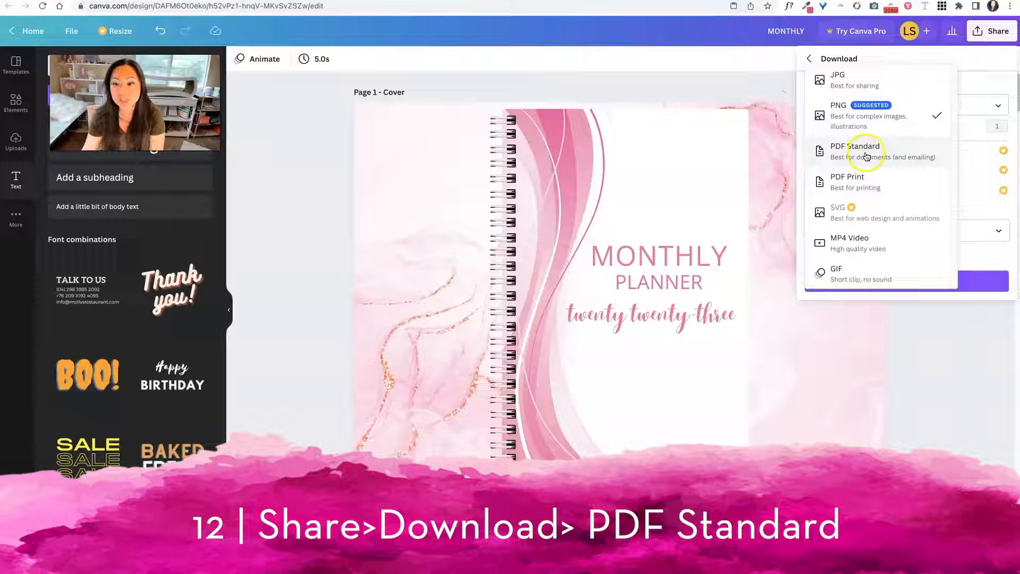
left_click(855, 150)
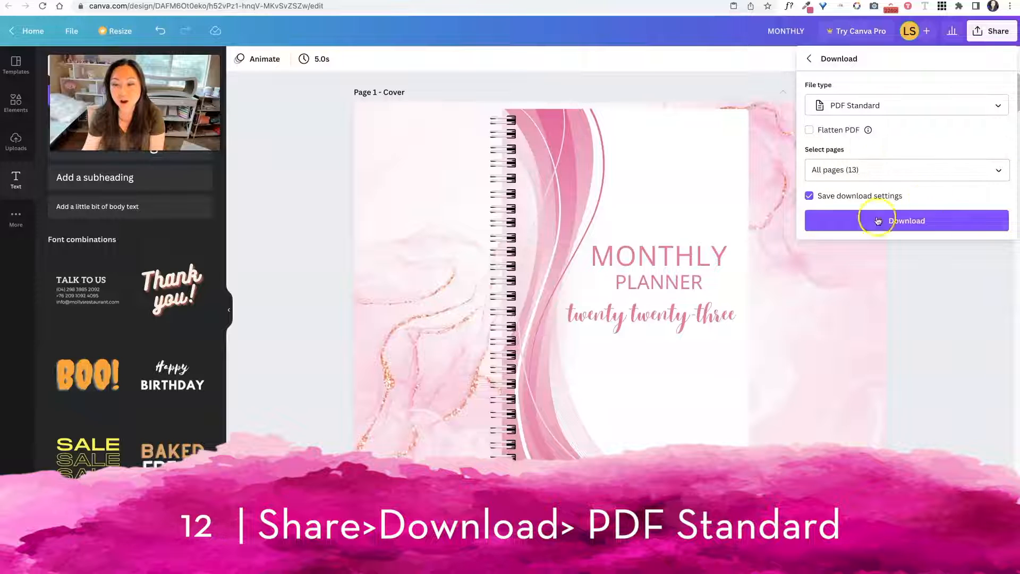
mouse_move(868, 132)
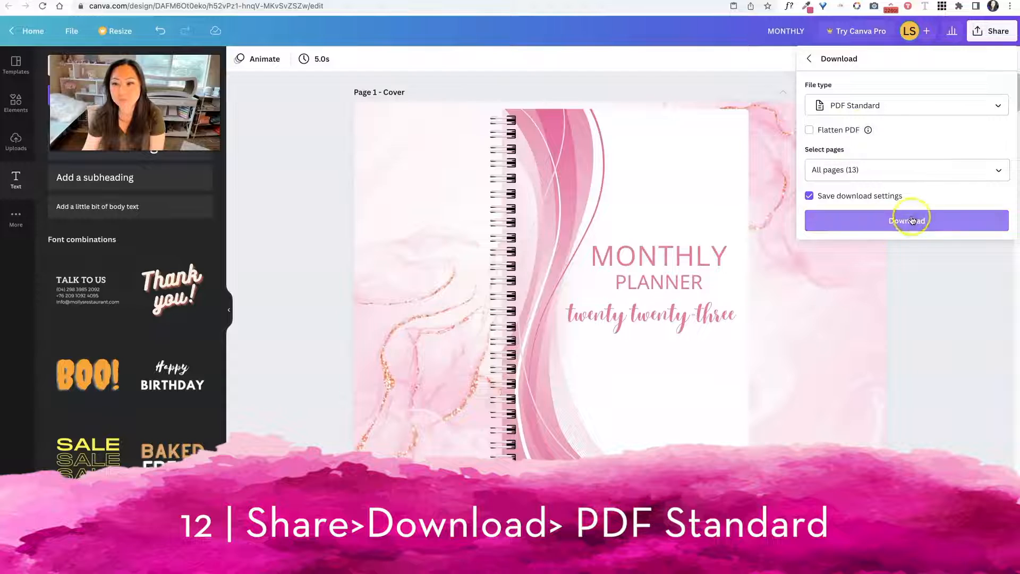
left_click(906, 220)
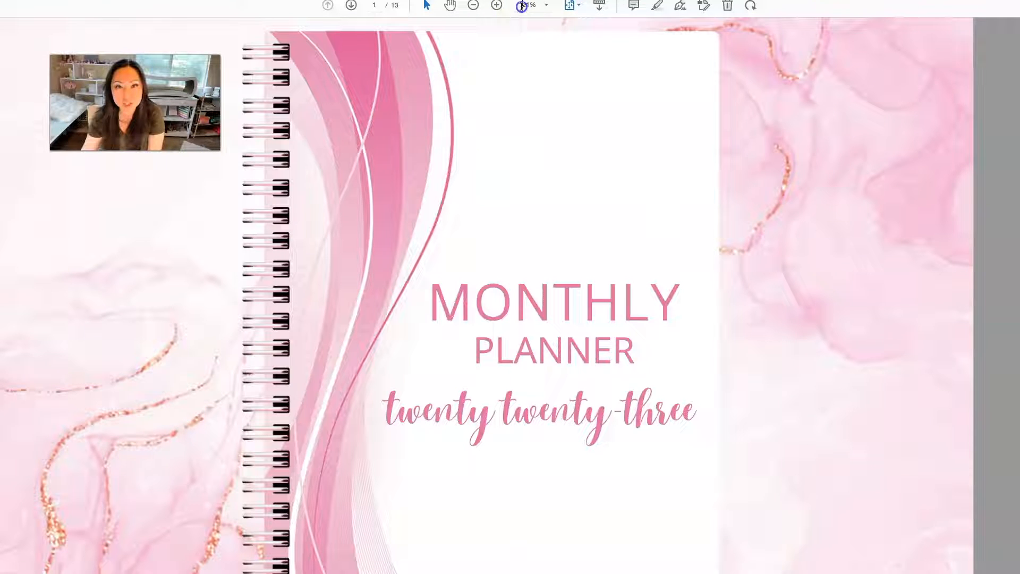
Step: In Acrobat, test the MAY tab and tab links on the March and December spreads
left_click(496, 6)
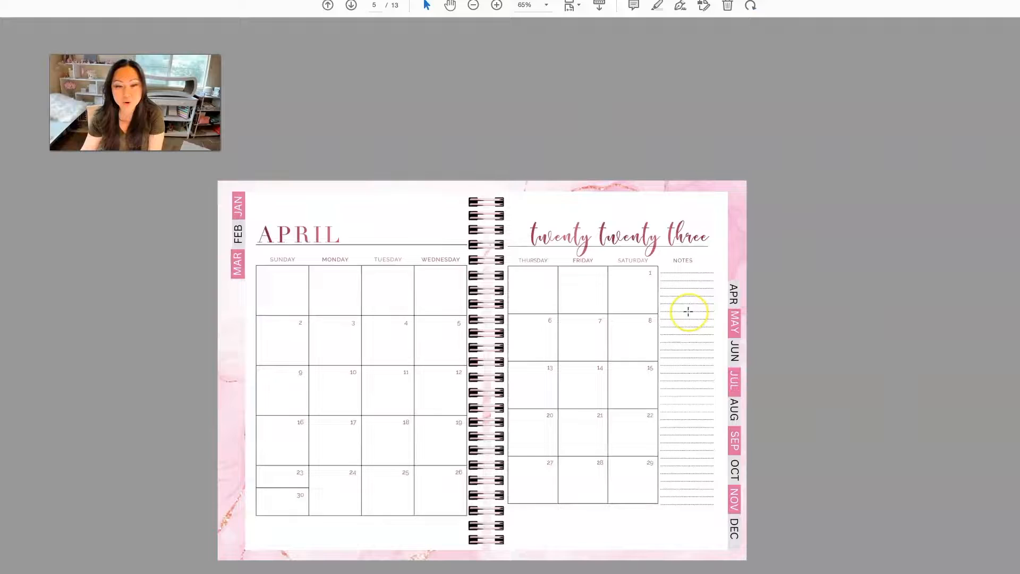
left_click(733, 292)
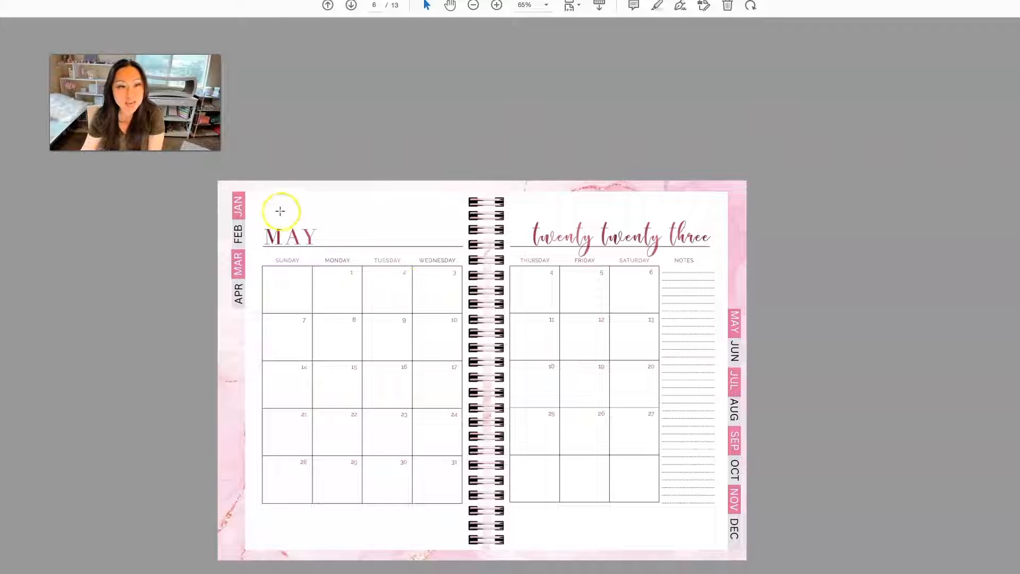
mouse_move(254, 237)
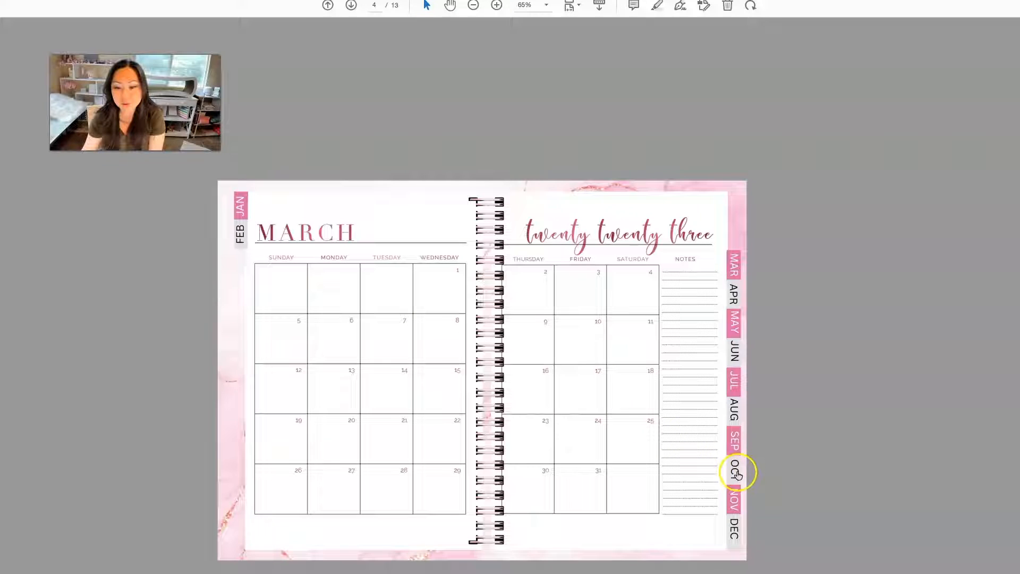
left_click(733, 468)
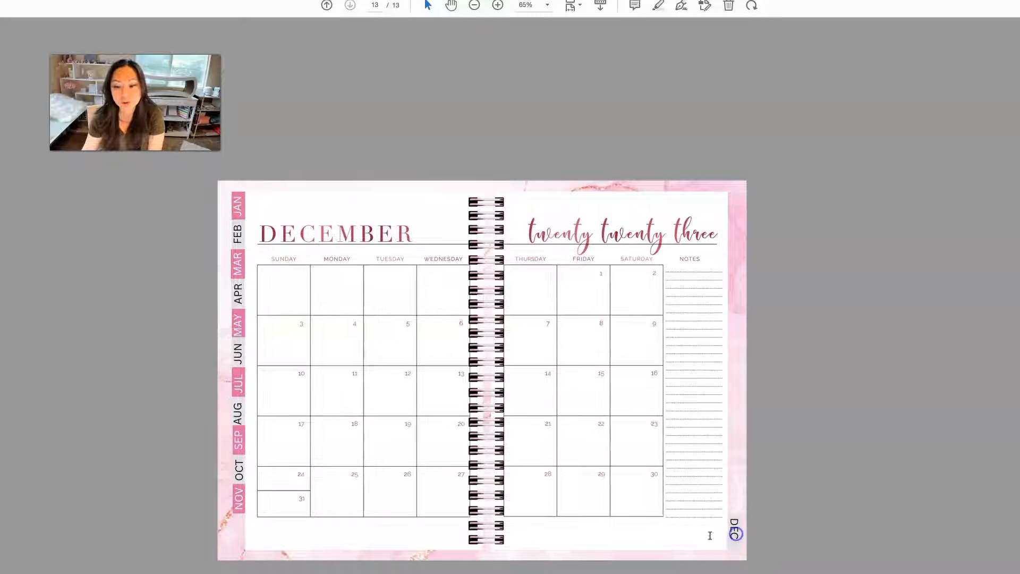
left_click(237, 267)
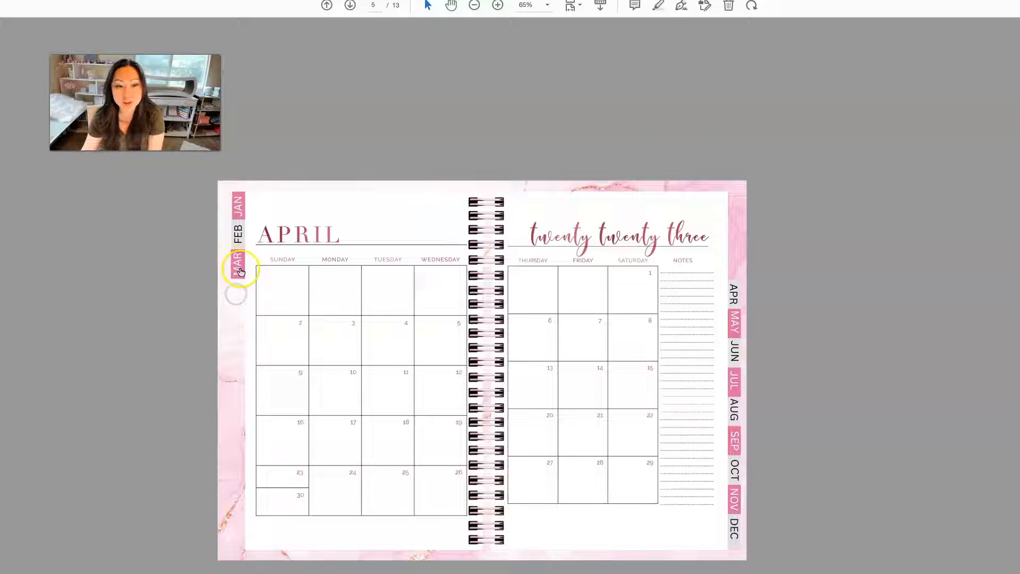